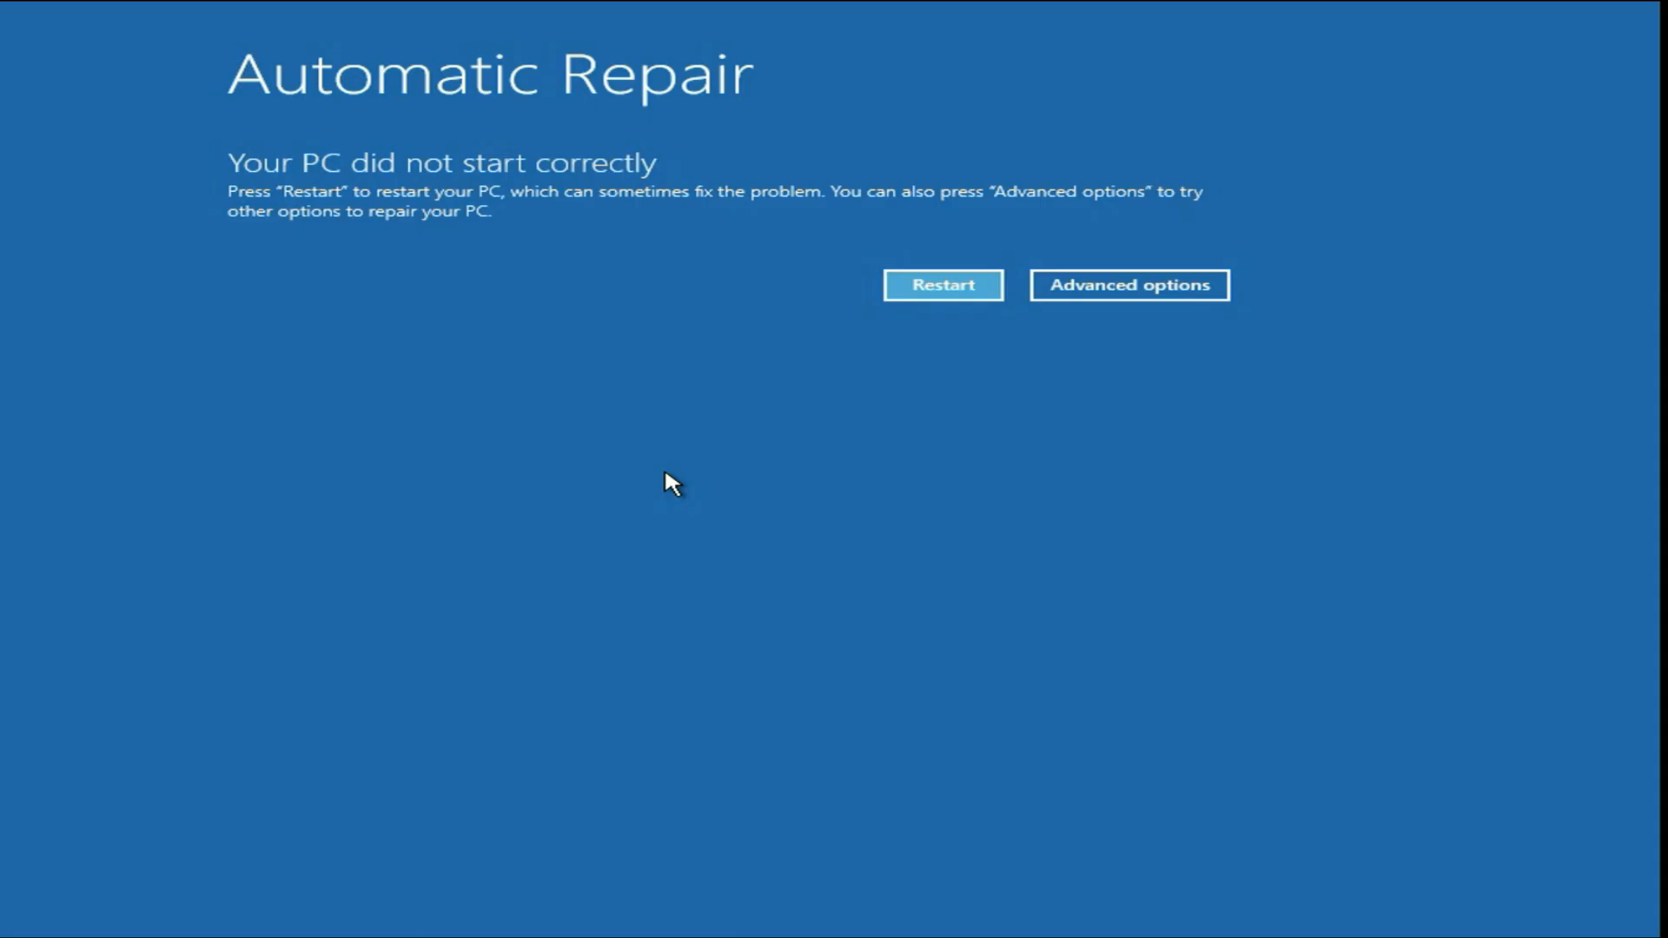
mouse_move(594, 434)
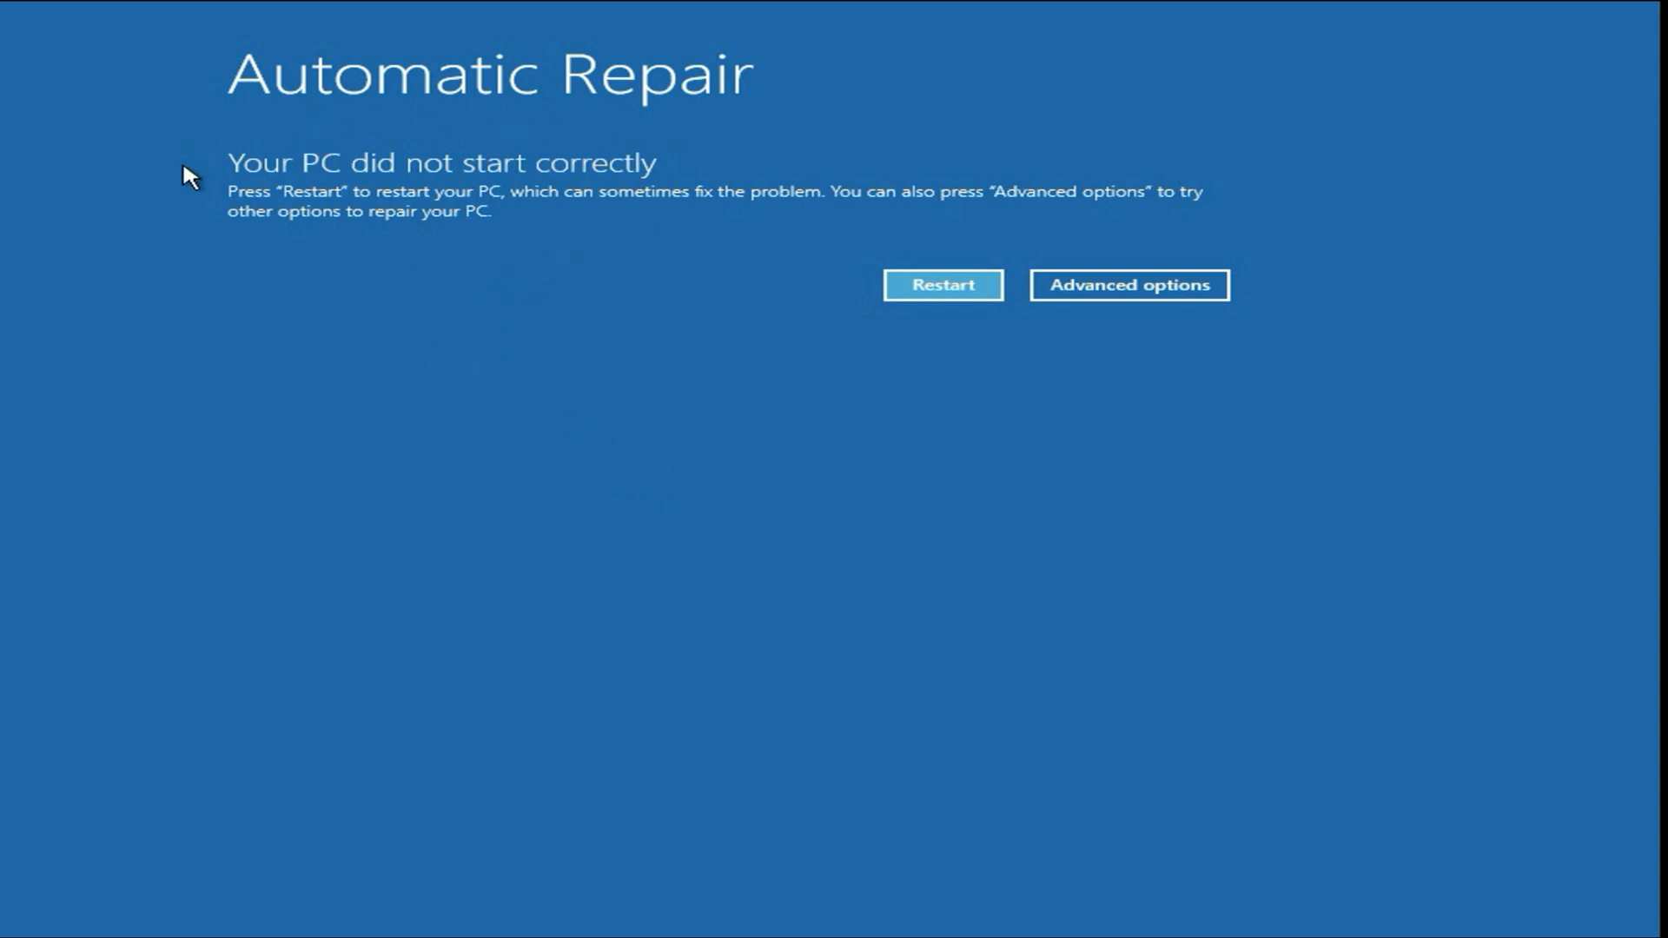
mouse_move(615, 182)
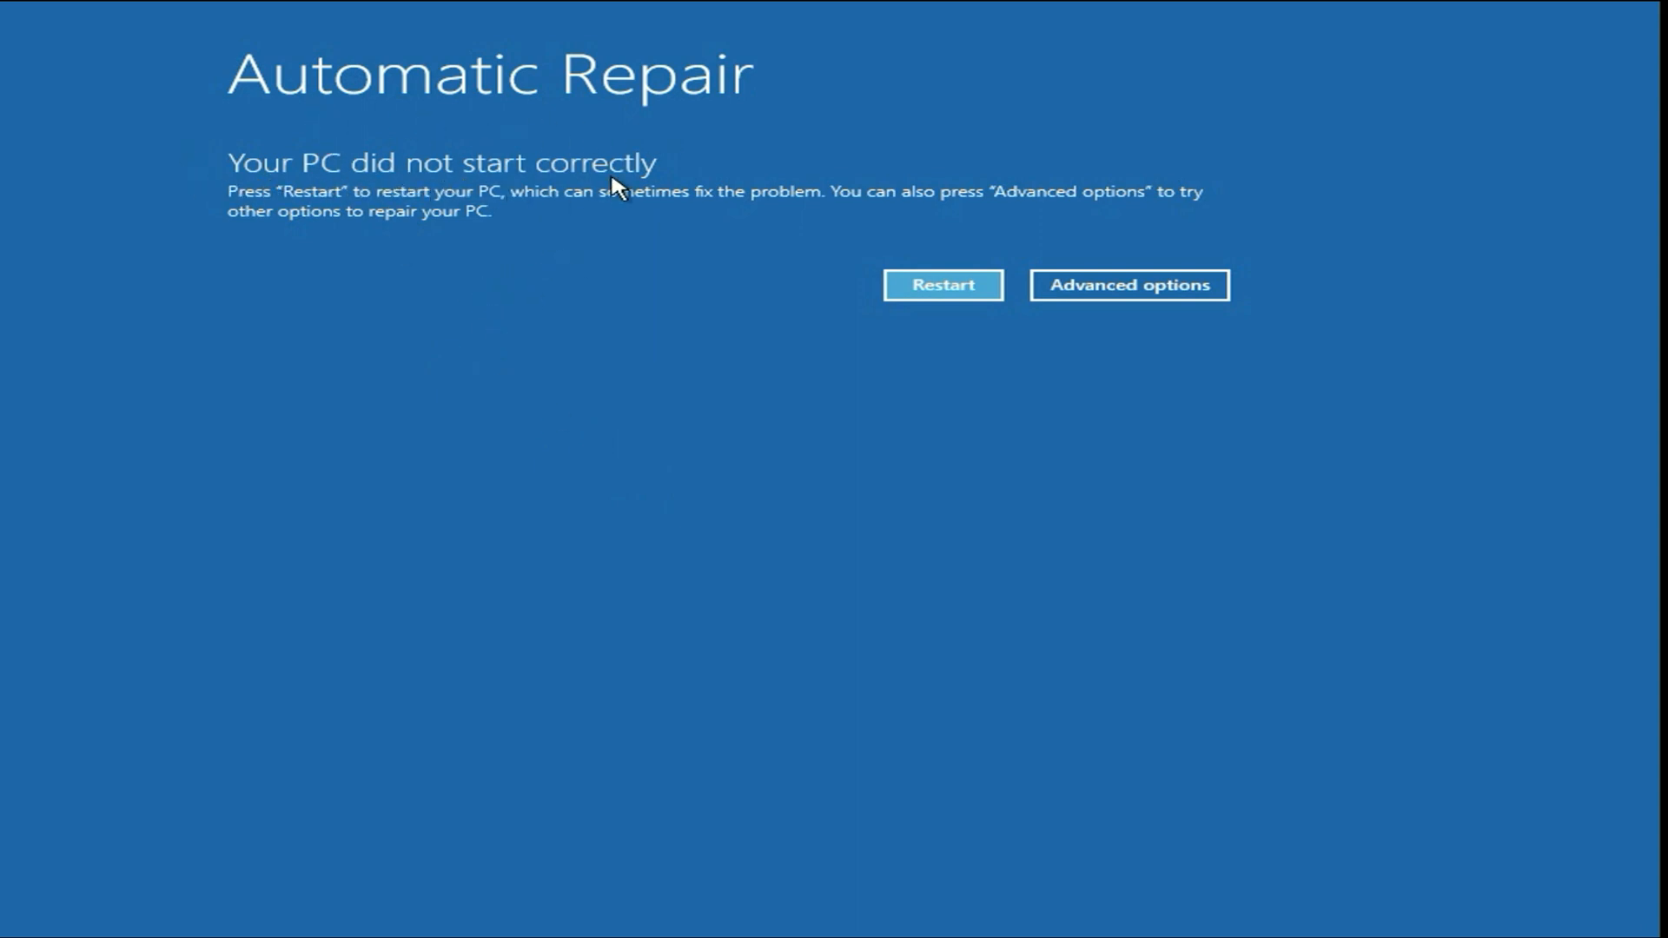
mouse_move(691, 453)
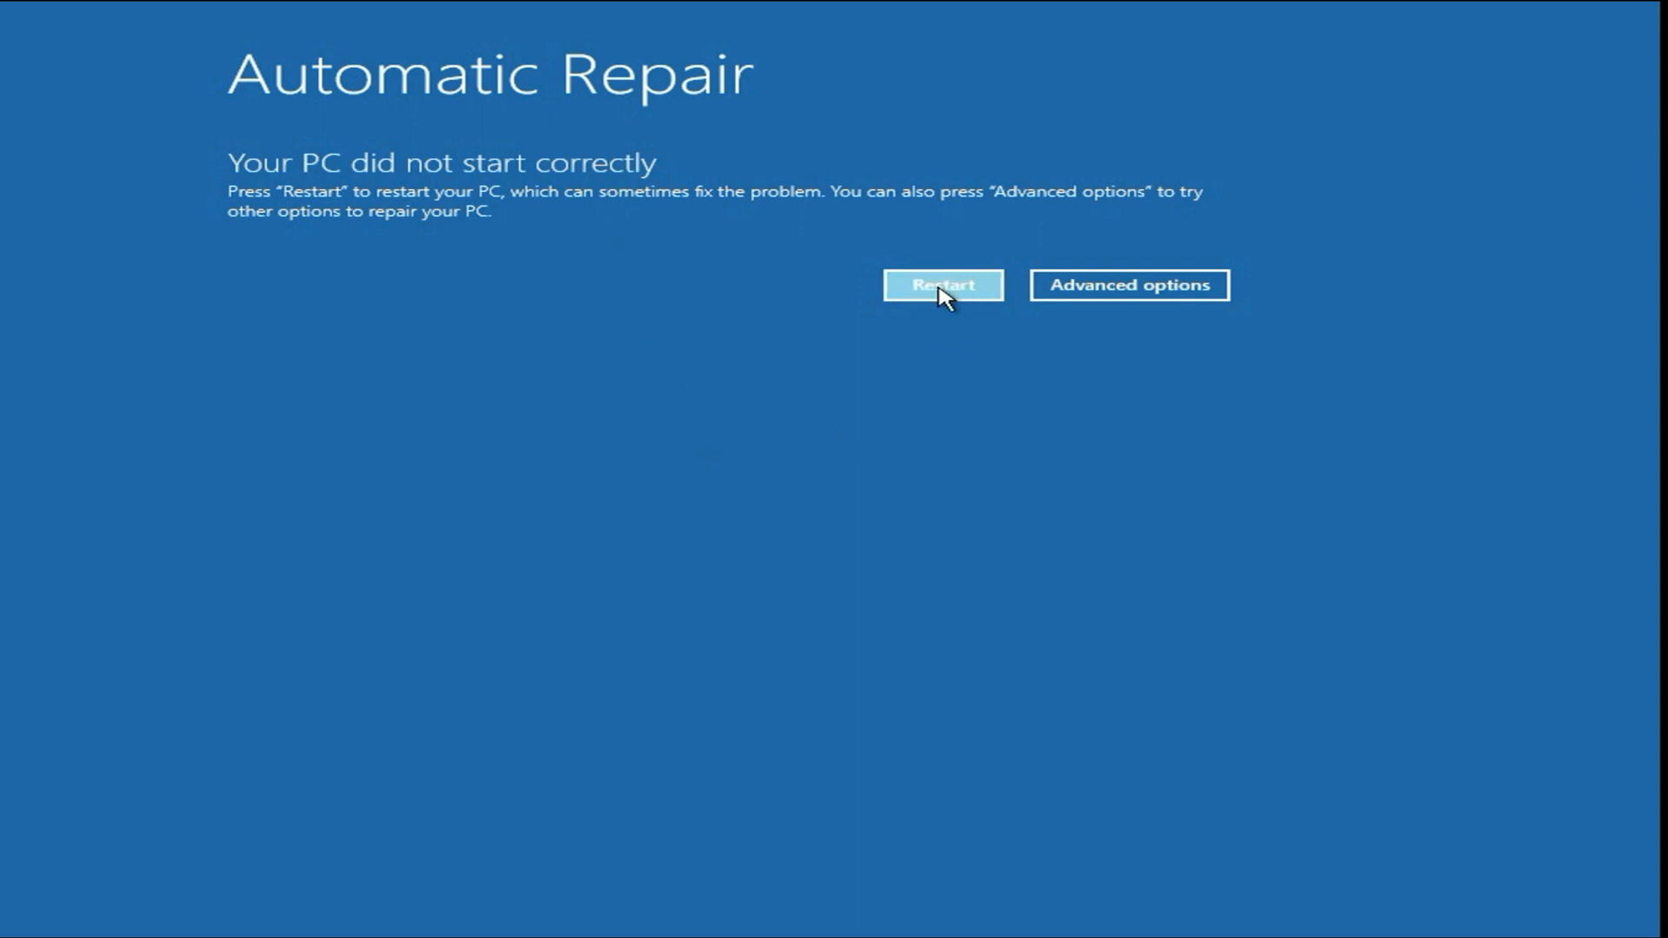
mouse_move(859, 379)
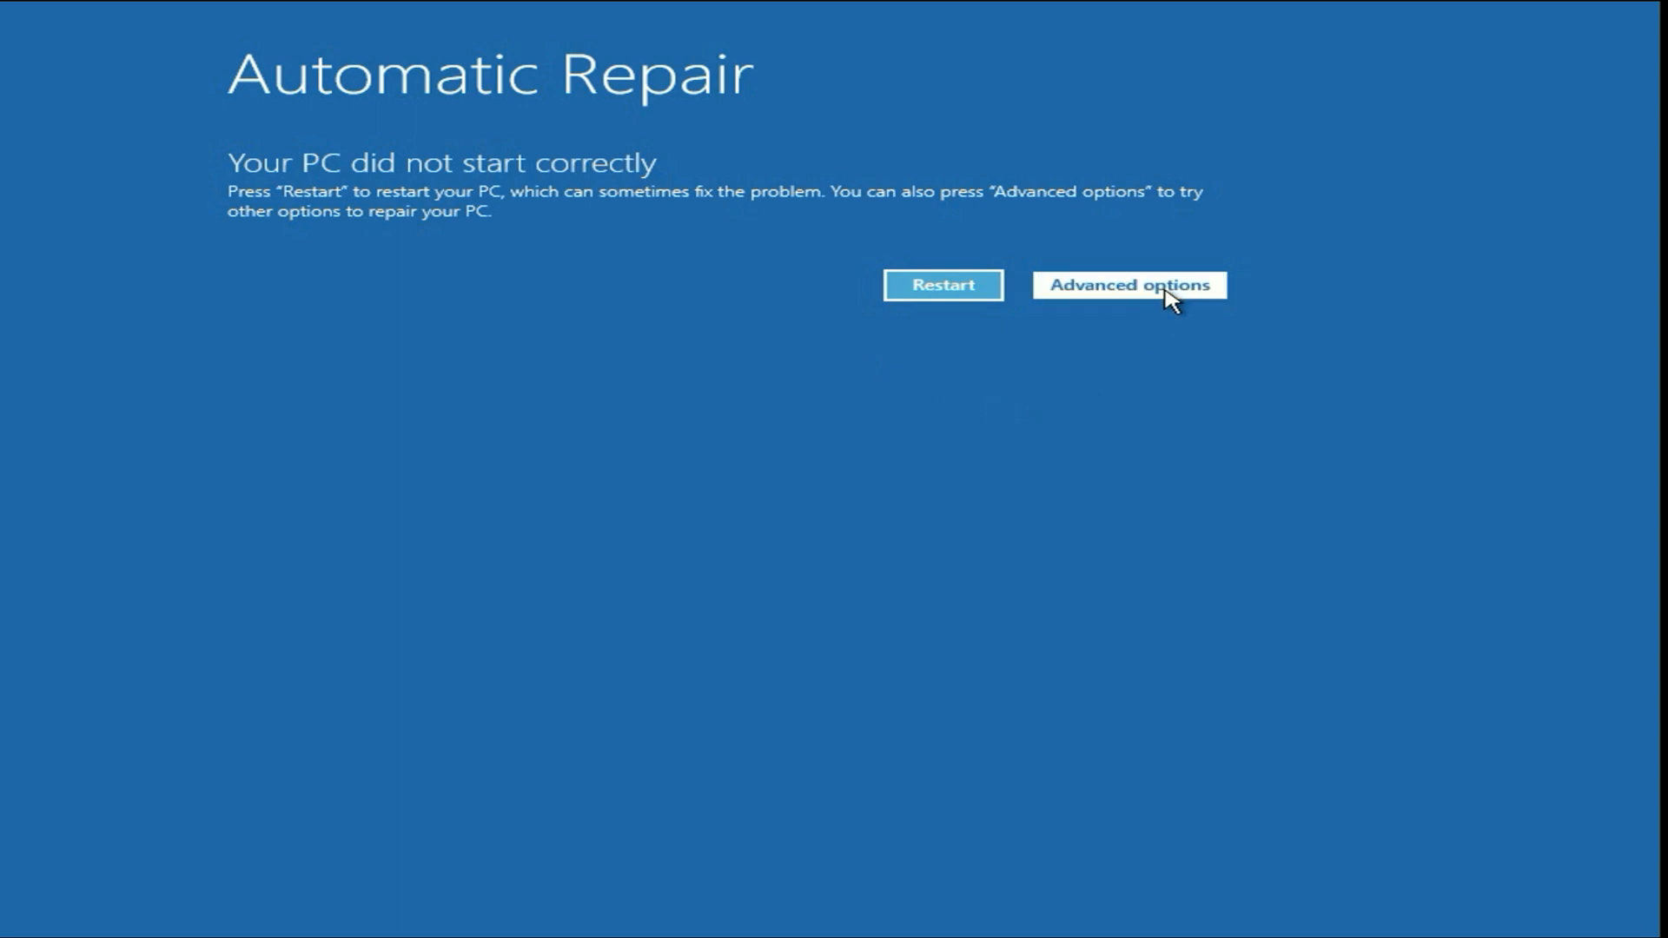
- Open Command Prompt via Troubleshoot > Advanced options, signing in to the local account without a password
left_click(1134, 284)
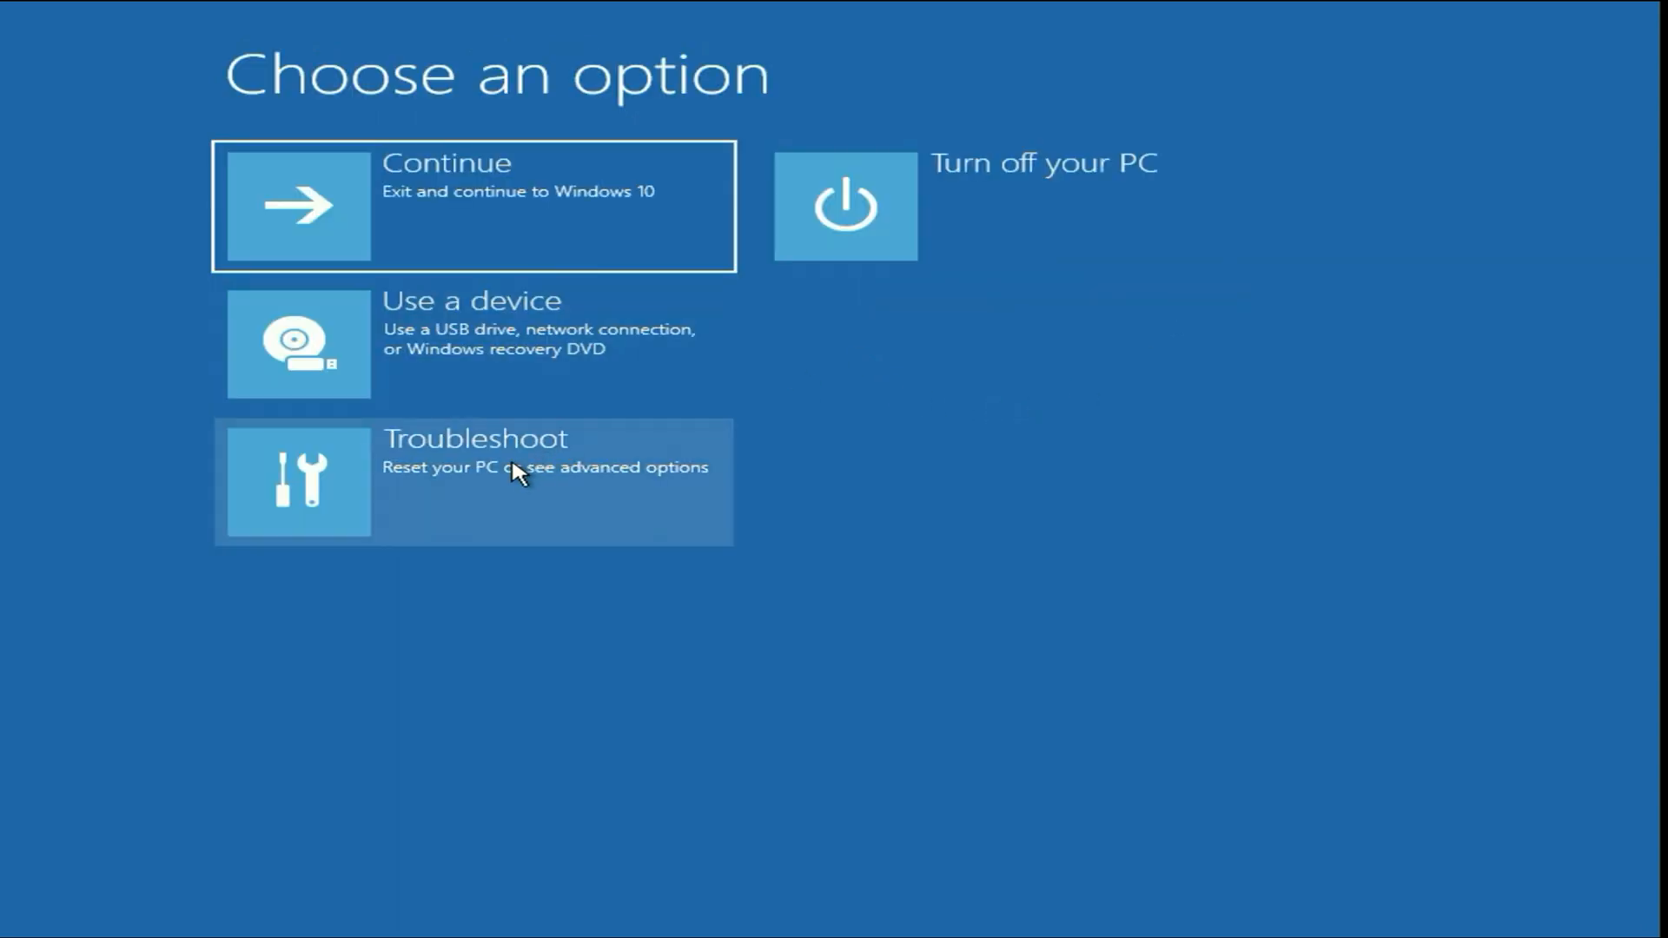
left_click(515, 480)
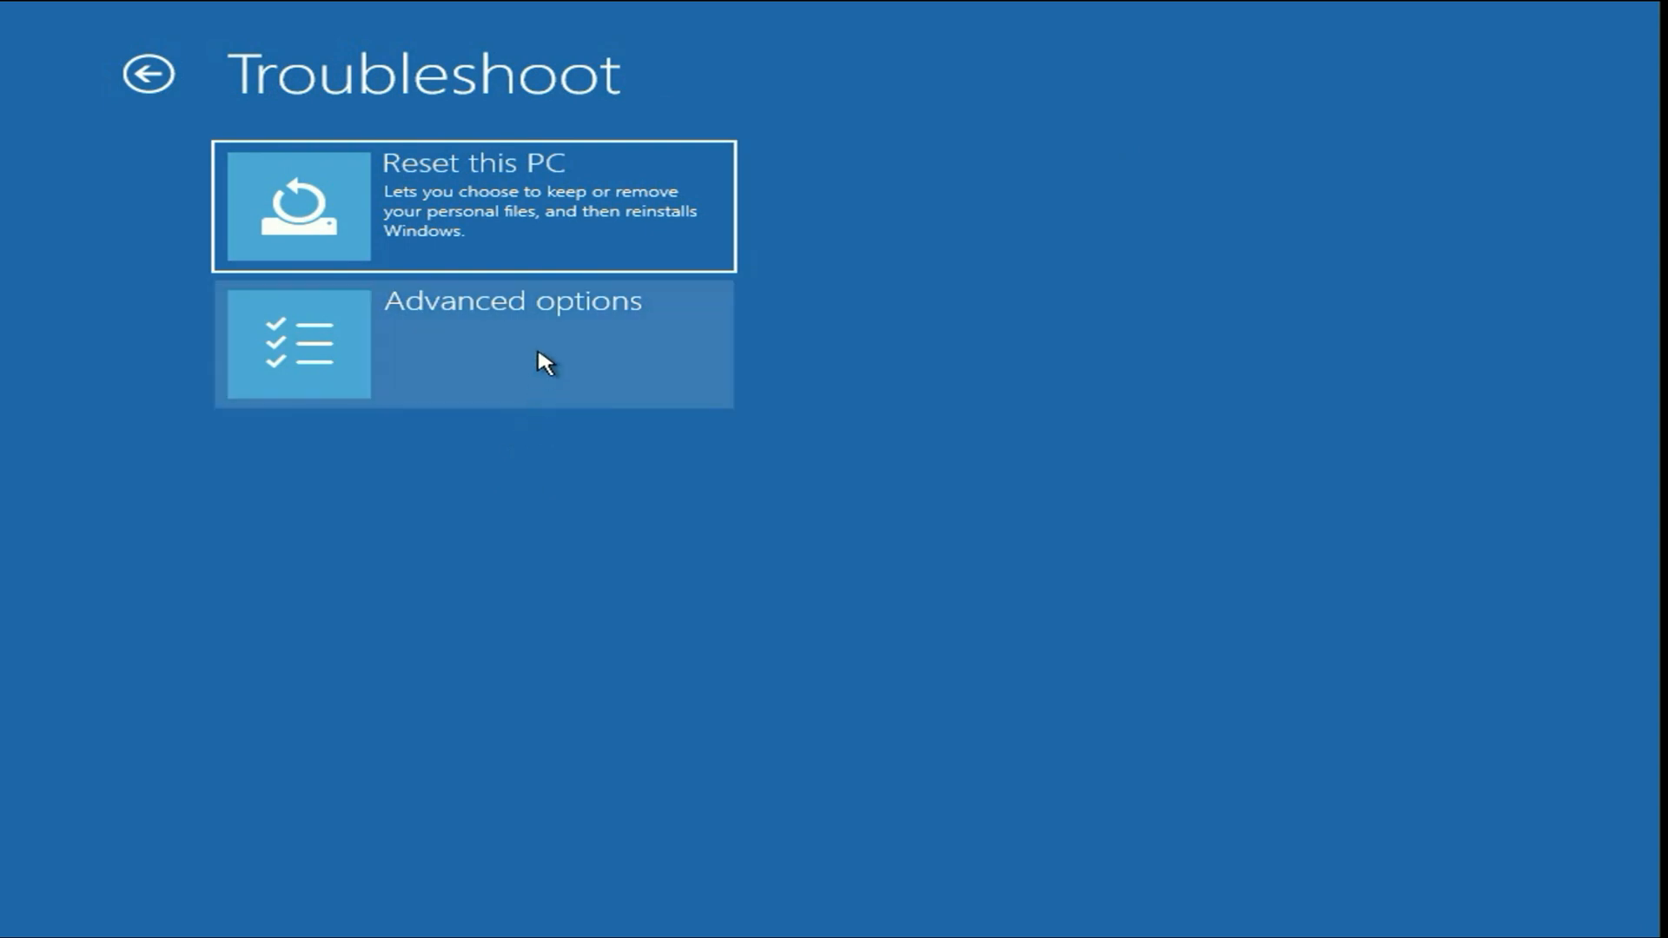
left_click(537, 343)
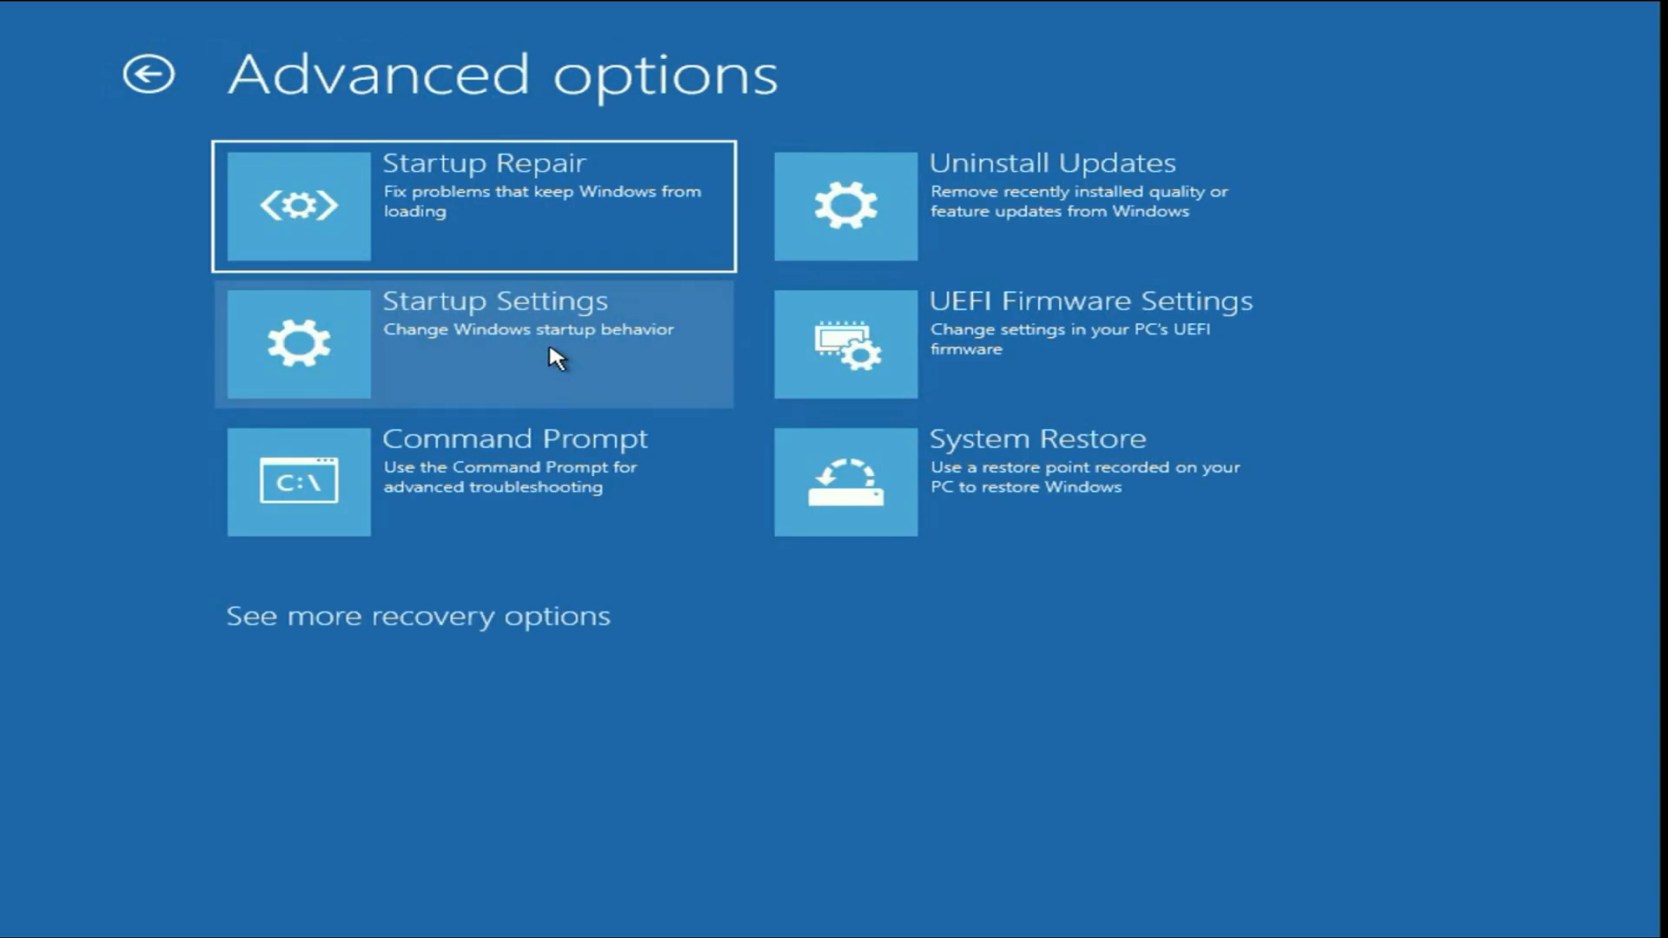
mouse_move(544, 492)
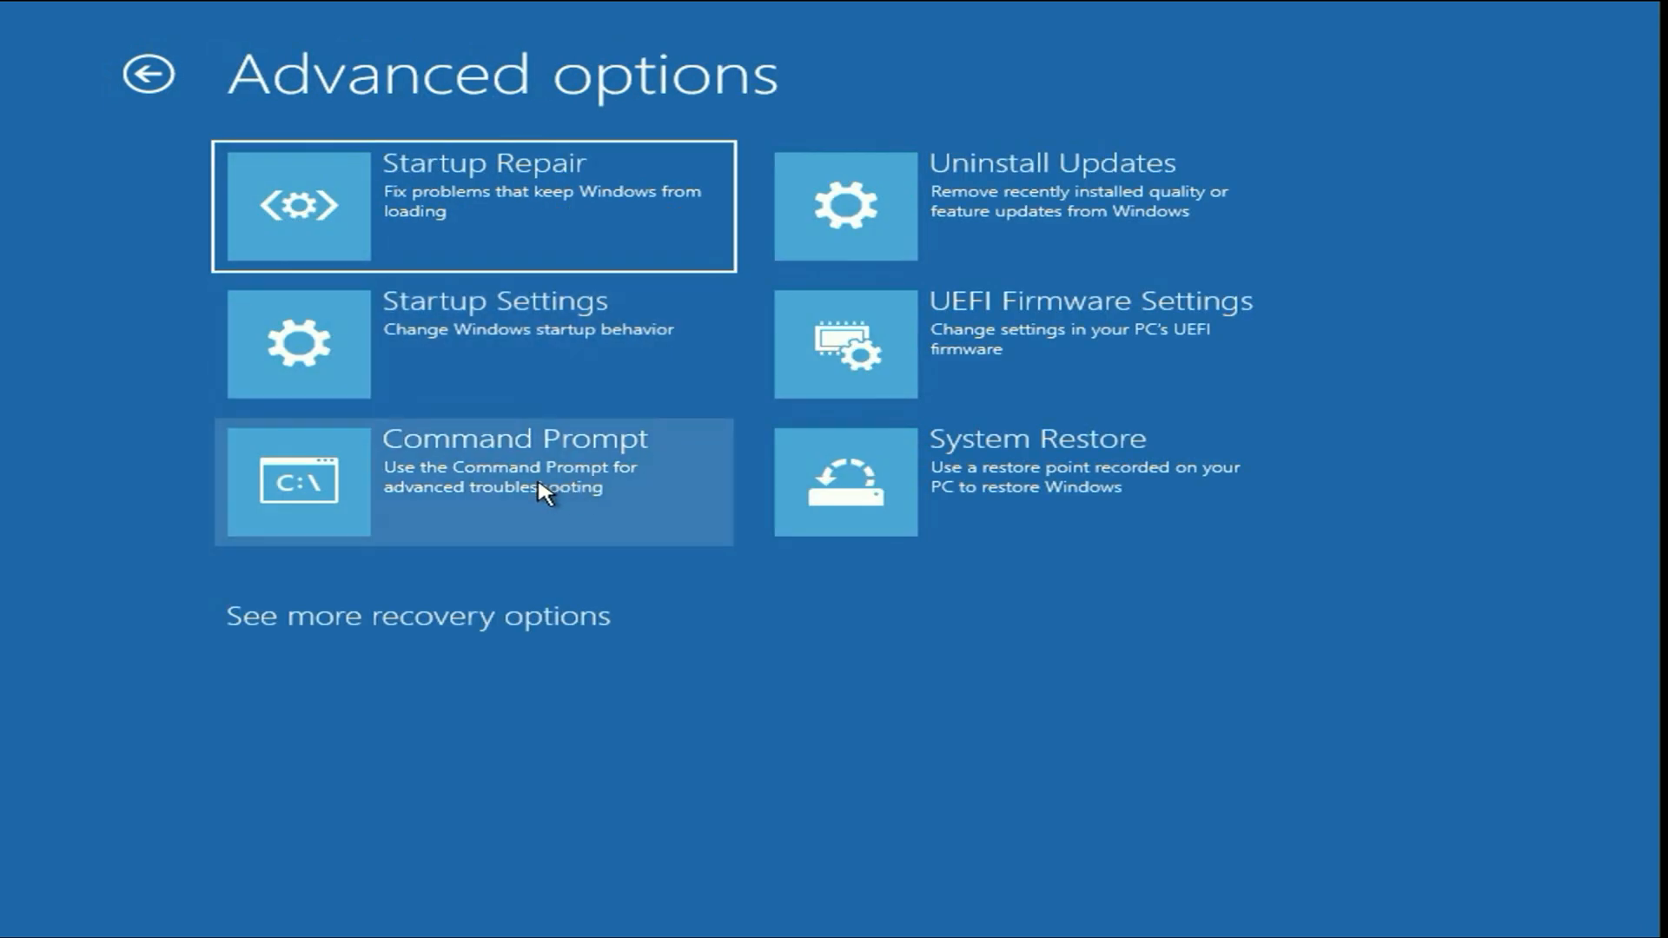
left_click(471, 480)
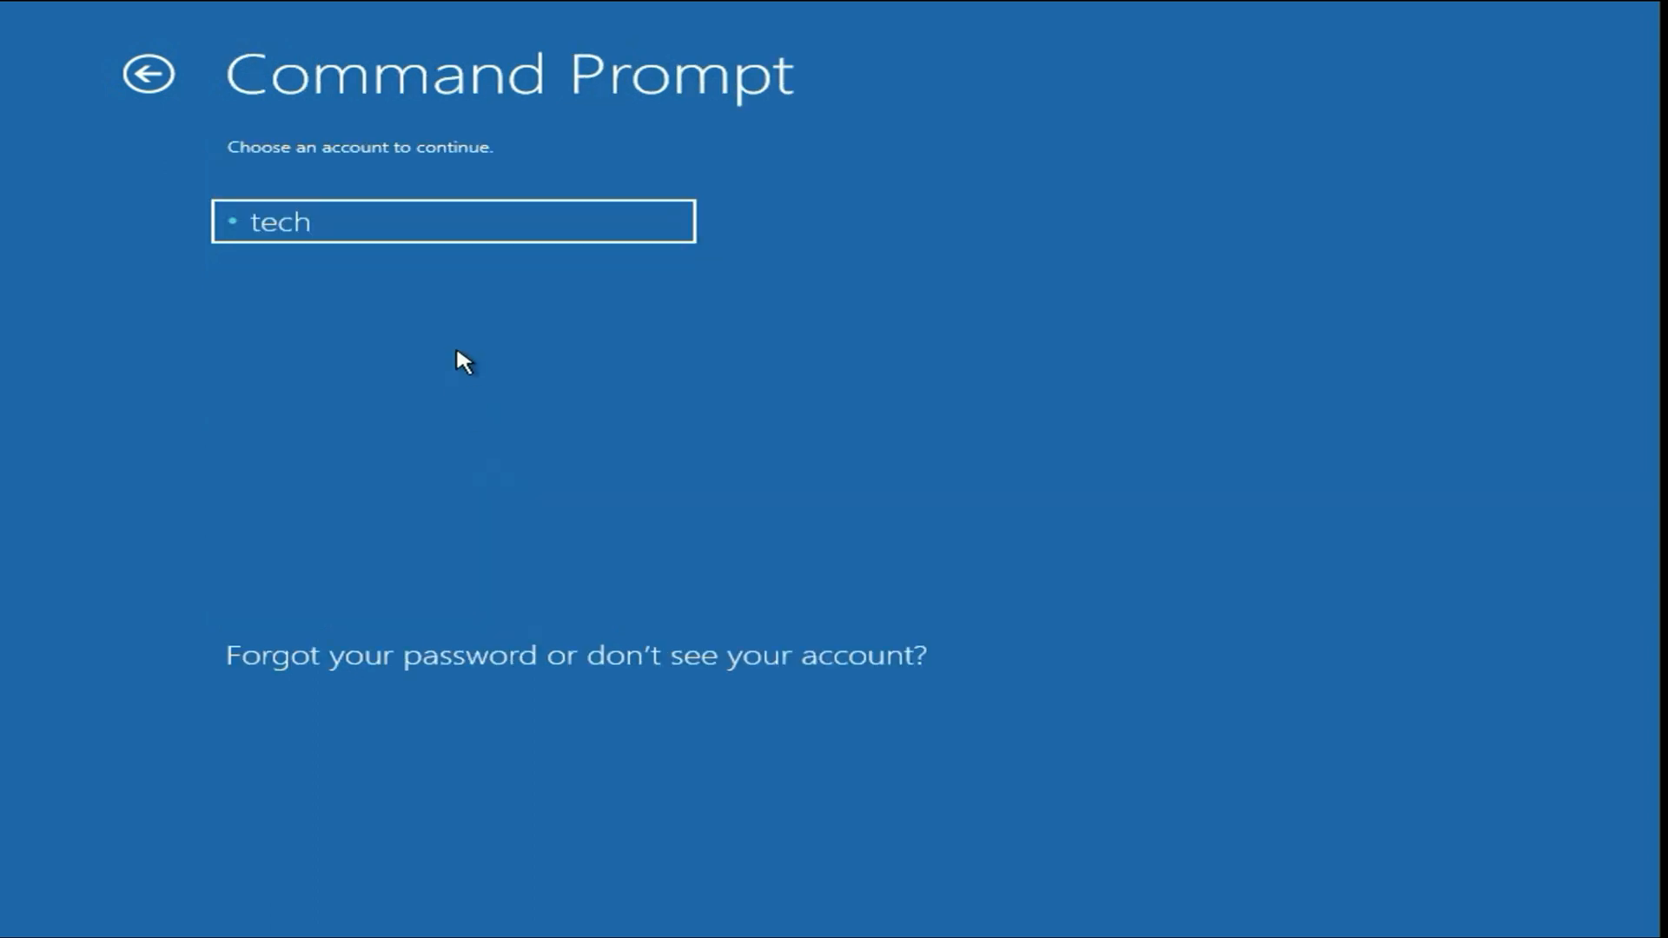
left_click(447, 220)
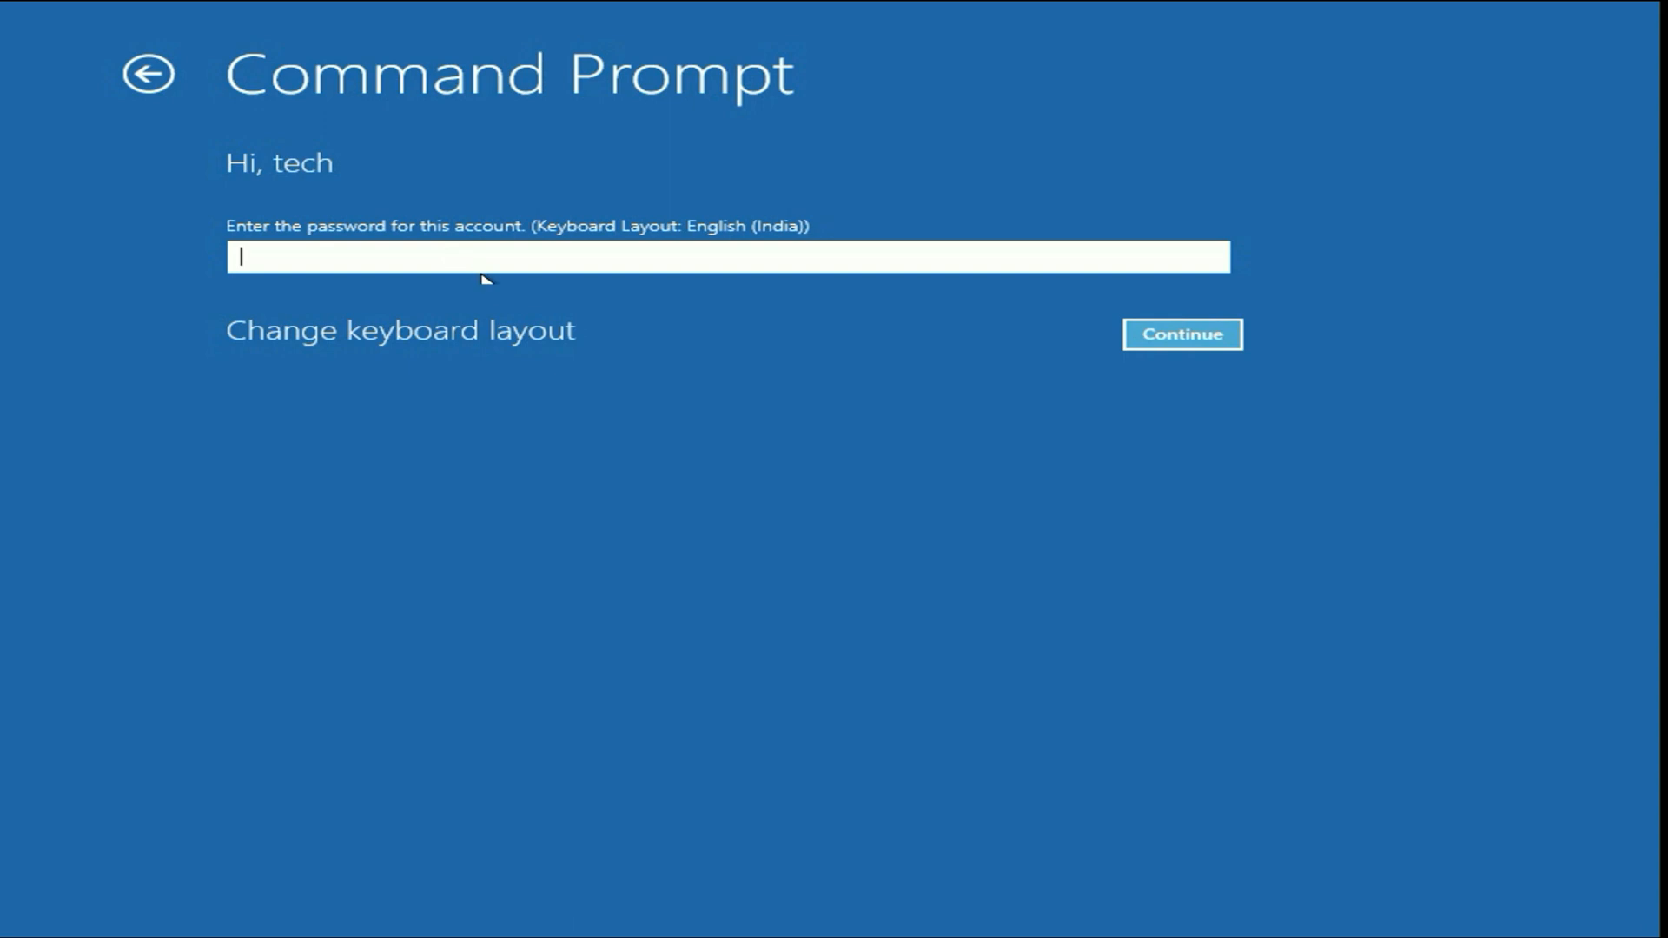
mouse_move(530, 258)
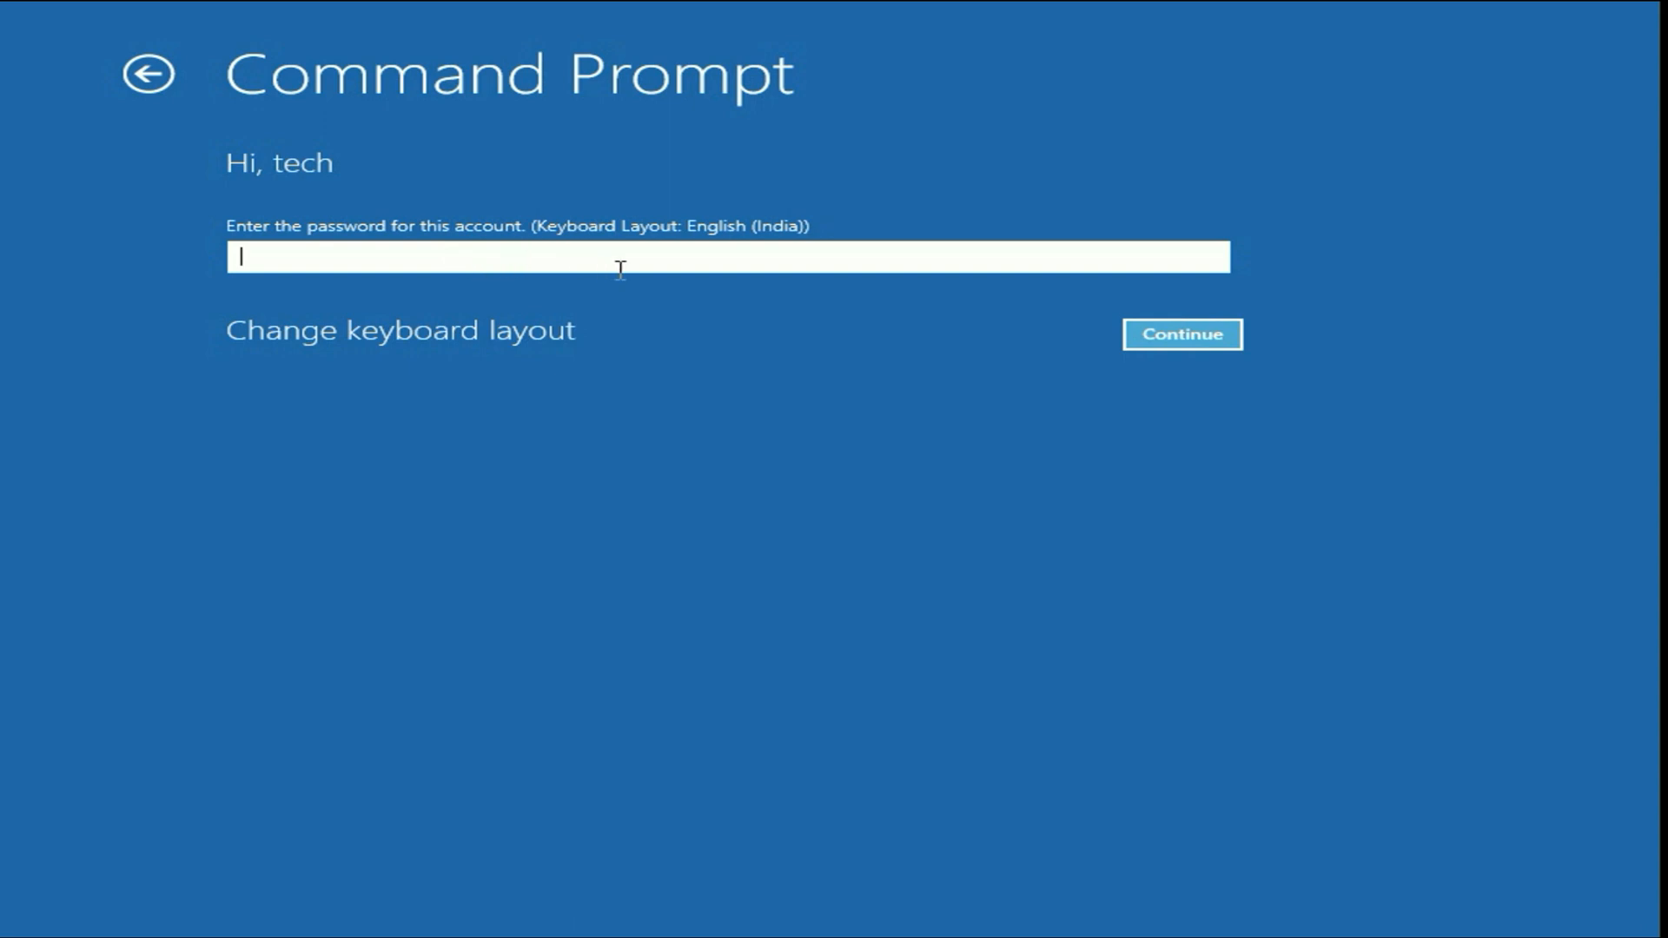
left_click(1182, 333)
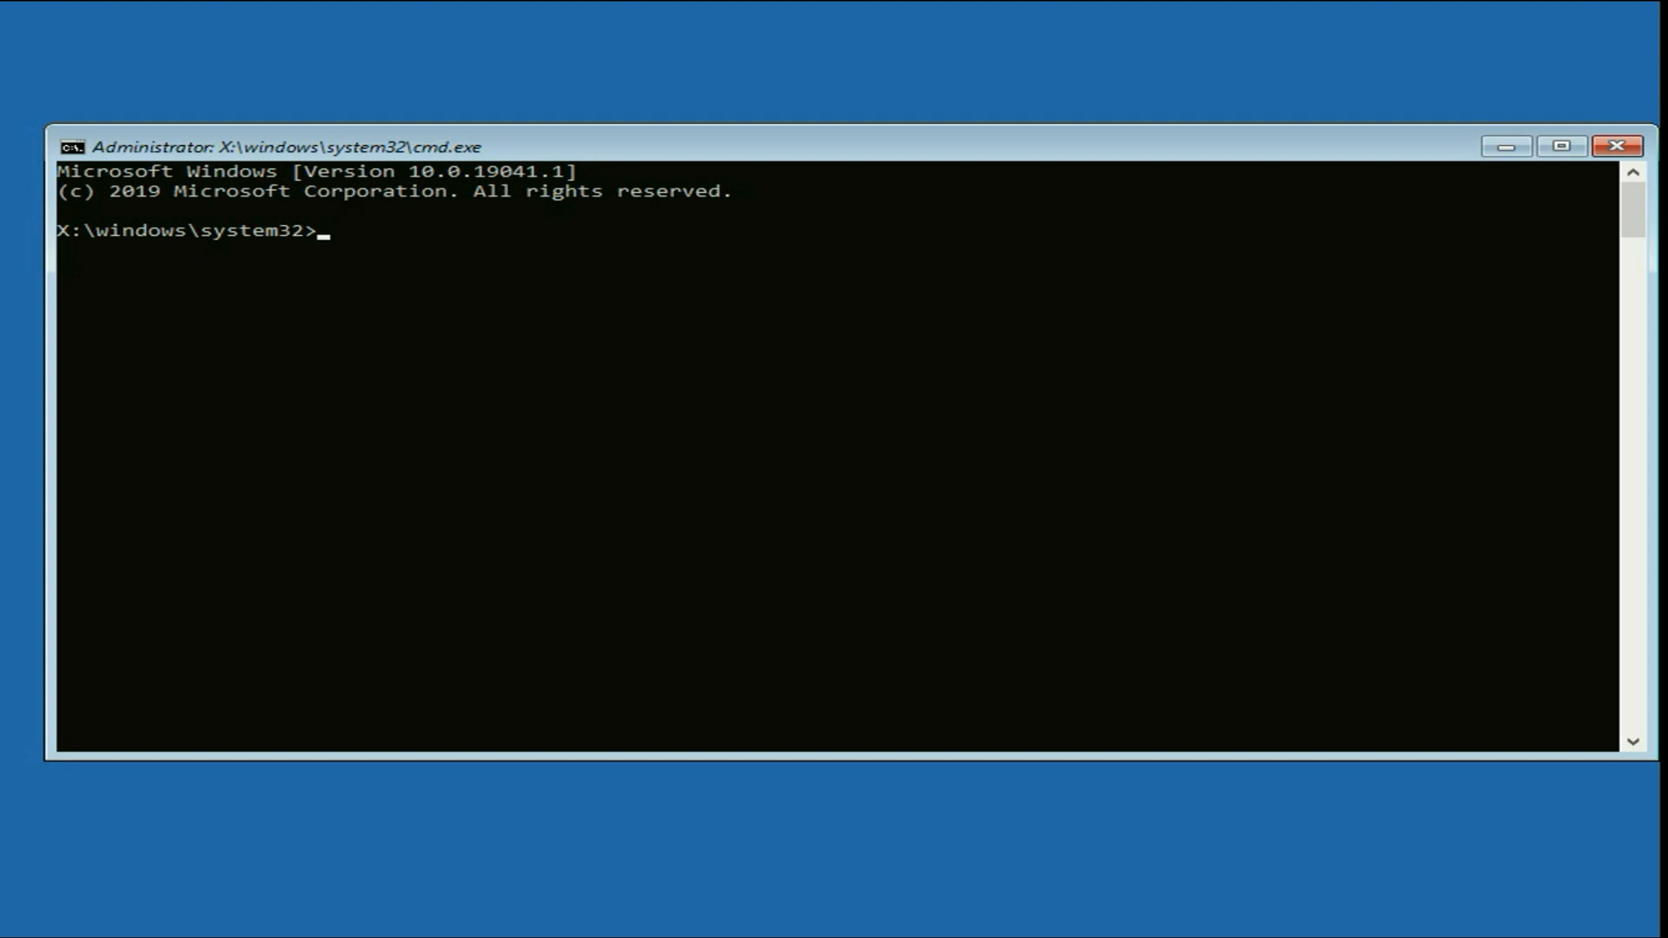
- Run sfc /scannow, which cannot complete, then chkdsk /f c:, which finds no errors
type("sfc")
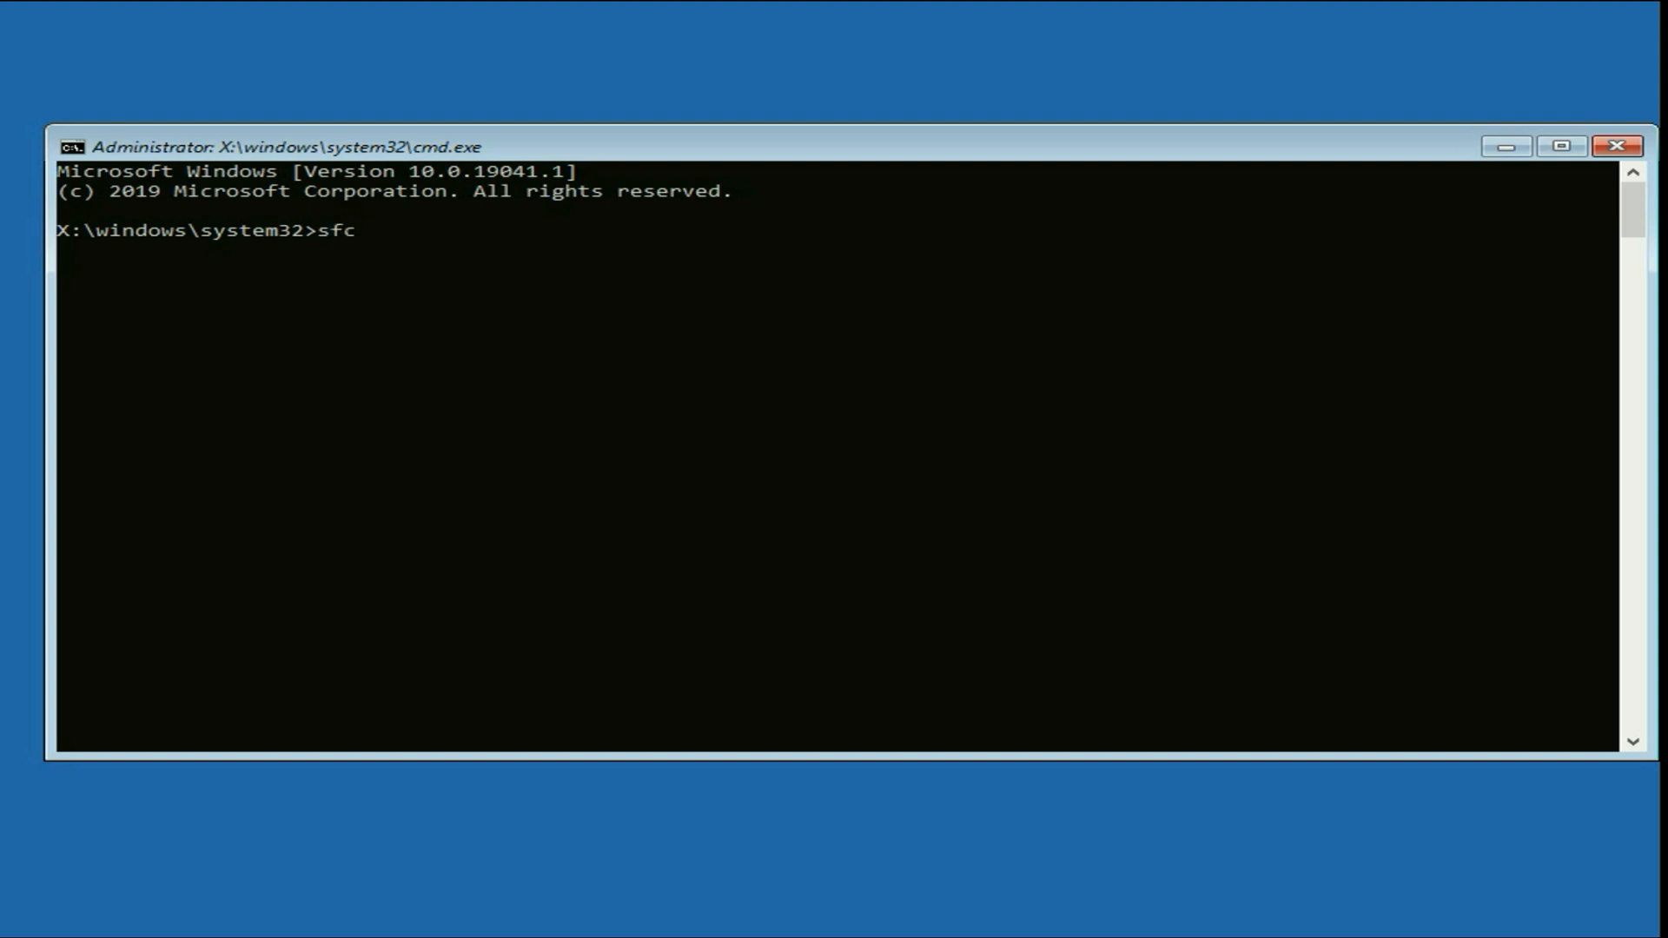
type("/scannow")
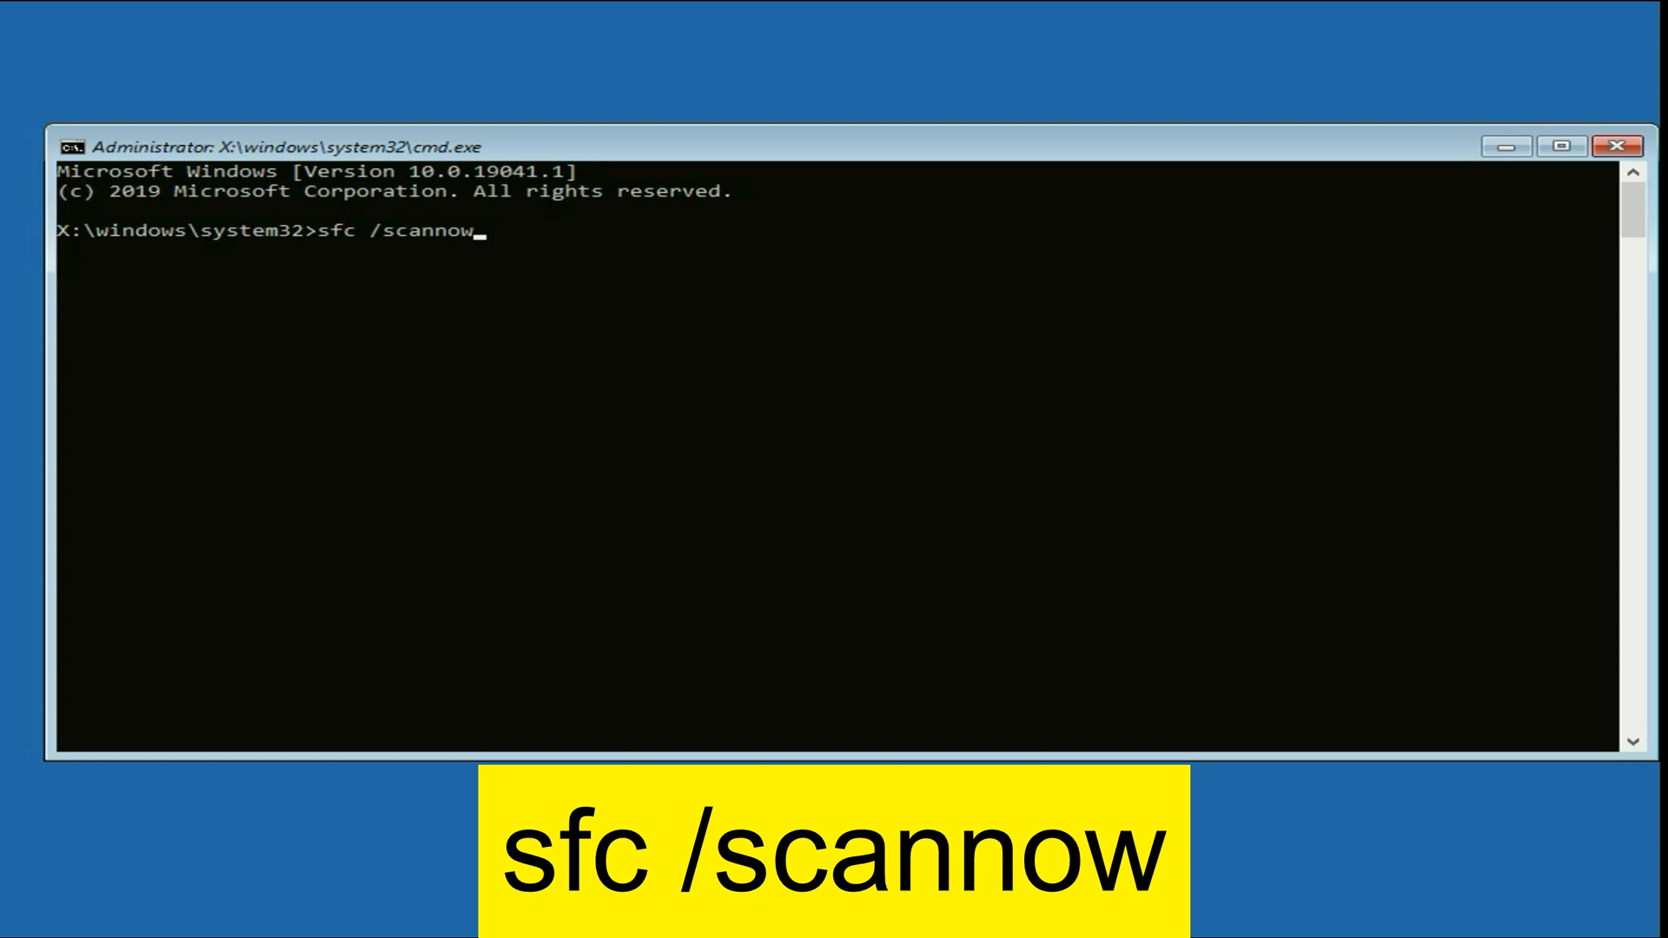
key("Enter")
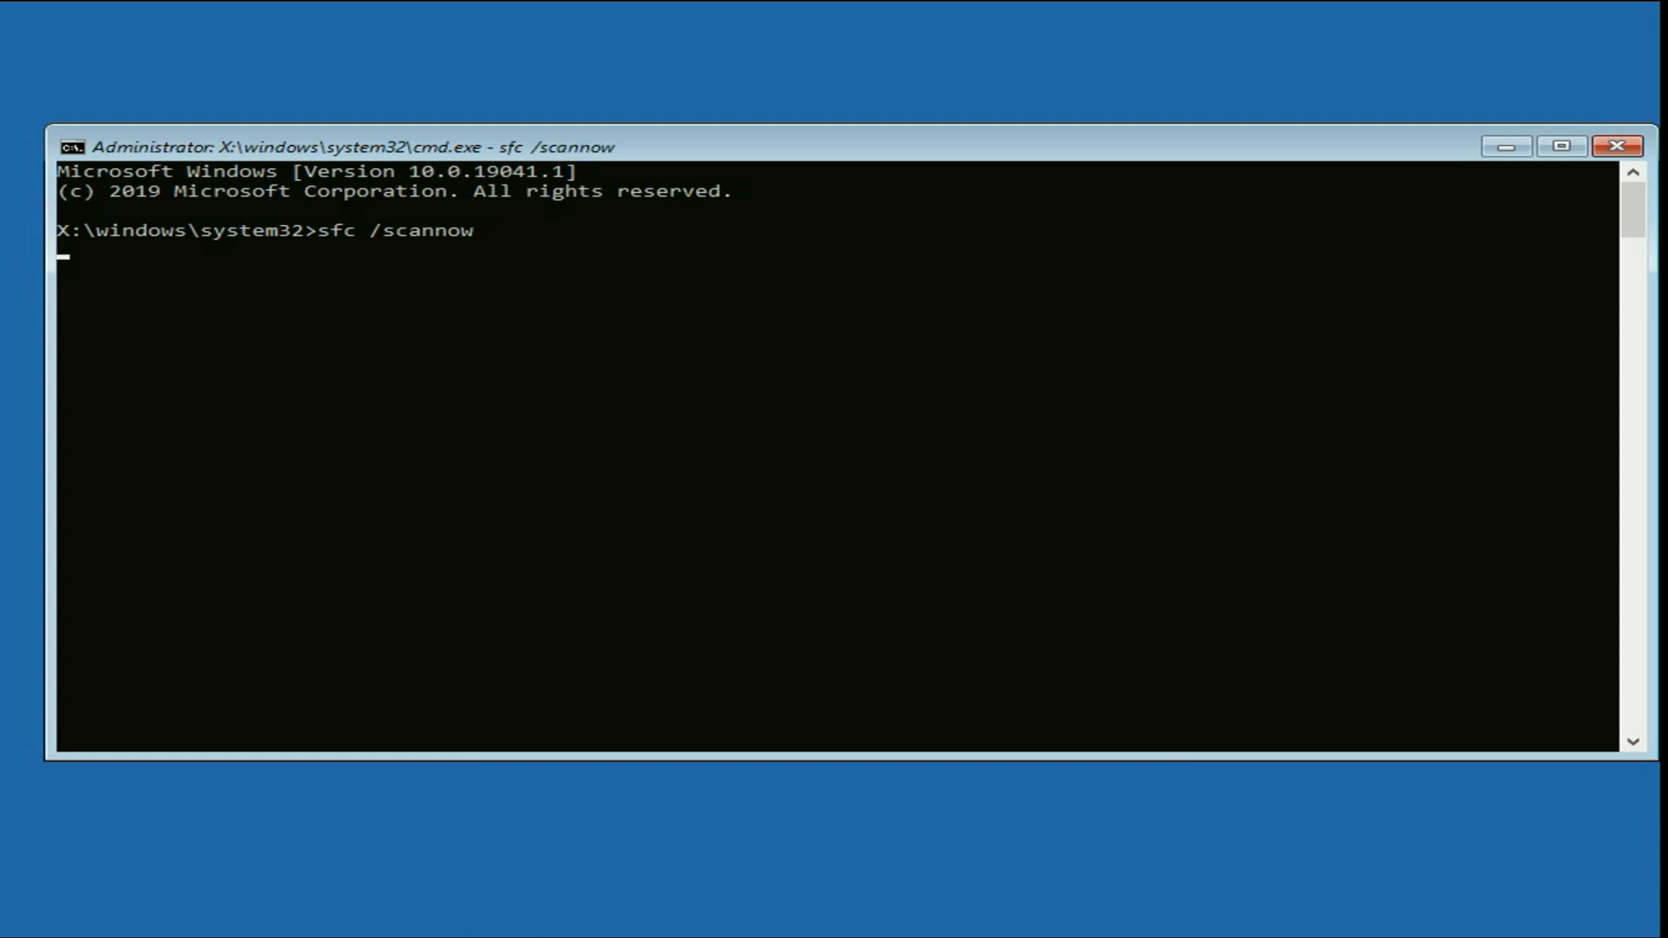
key("Enter")
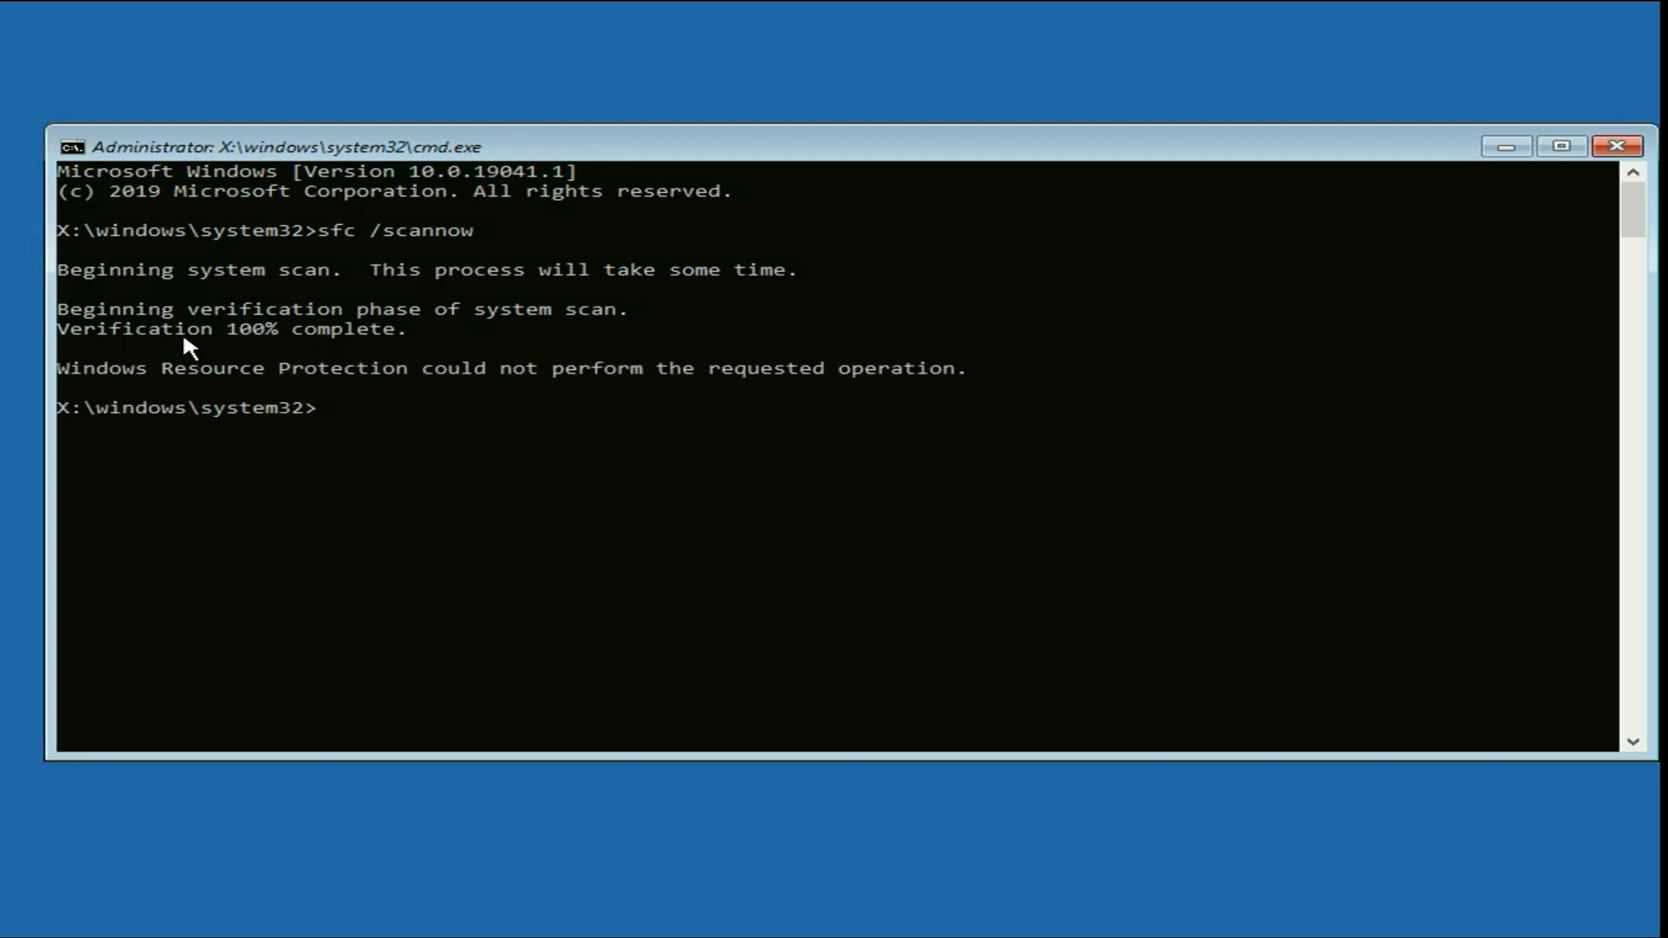
mouse_move(389, 450)
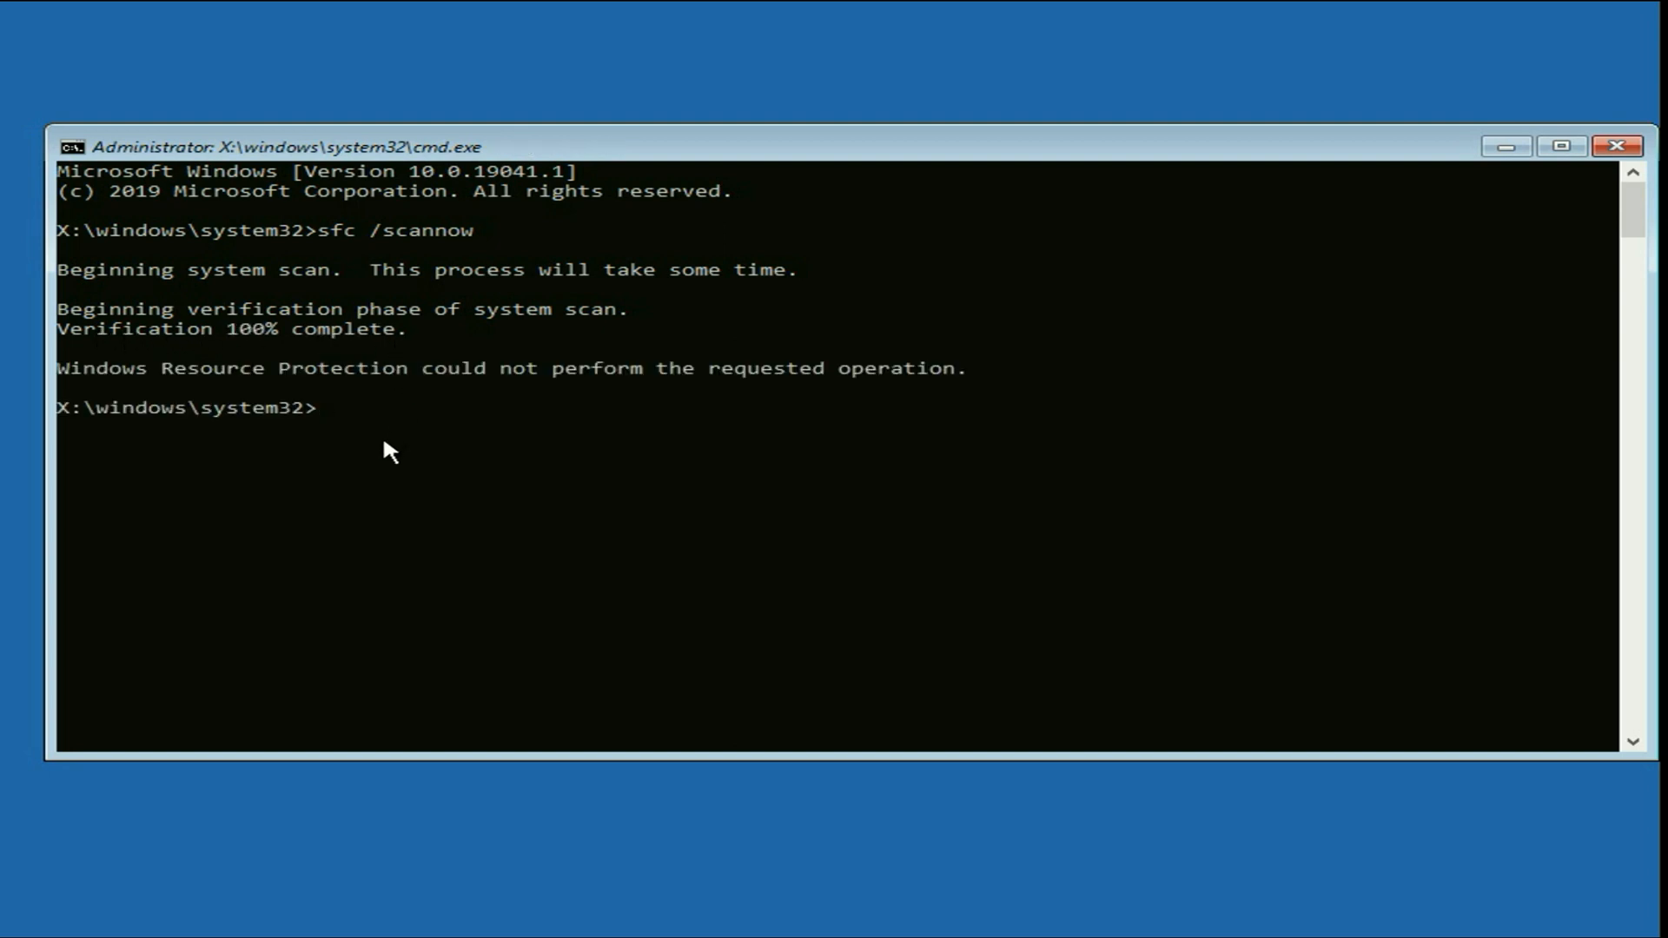
type("chkdsk /f c:")
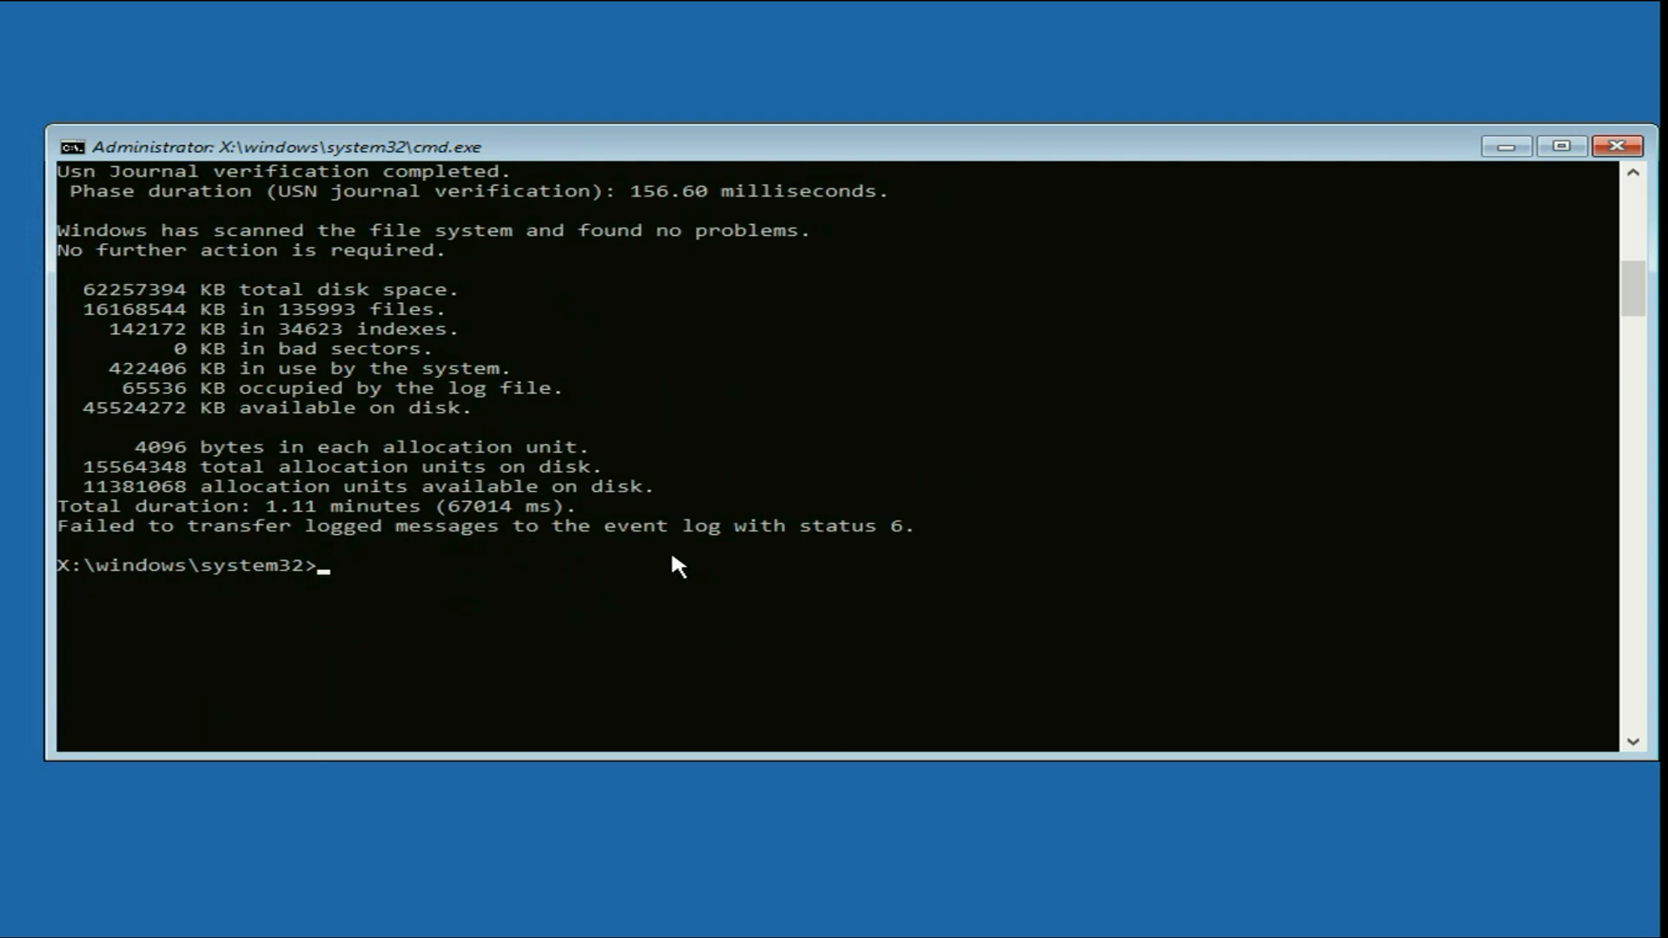
- Run bootrec /fixmbr, bootsect /nt60 sys, bootrec /fixboot and bootrec /rebuildbcd
type("bootrec /fixmbr")
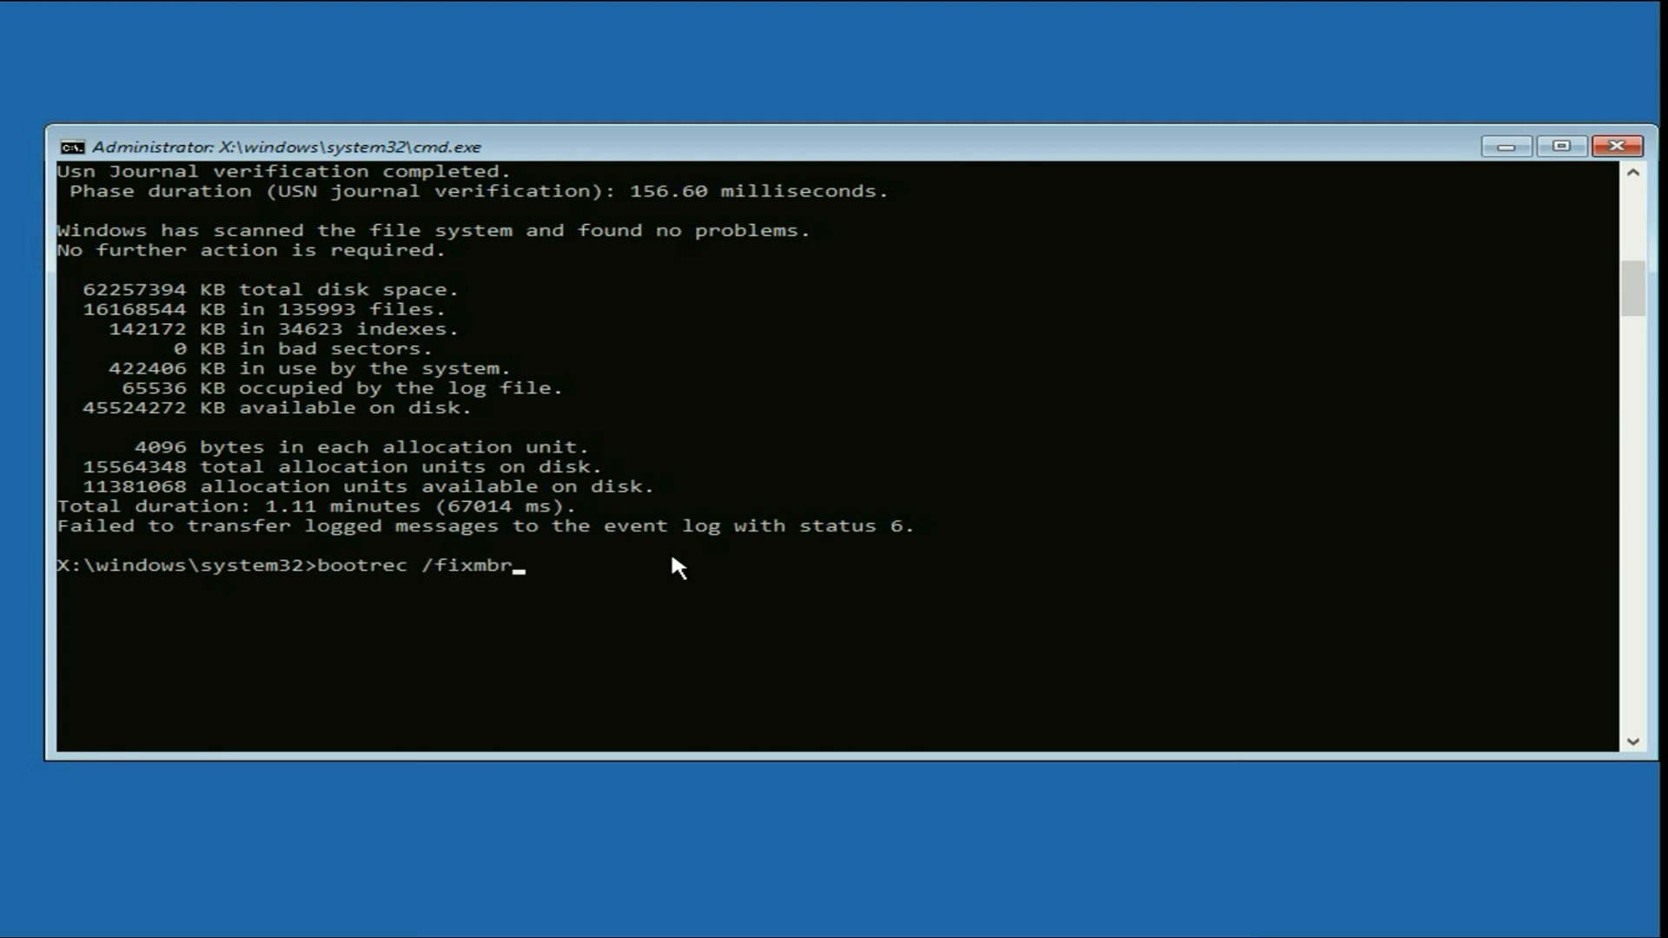
key("Enter")
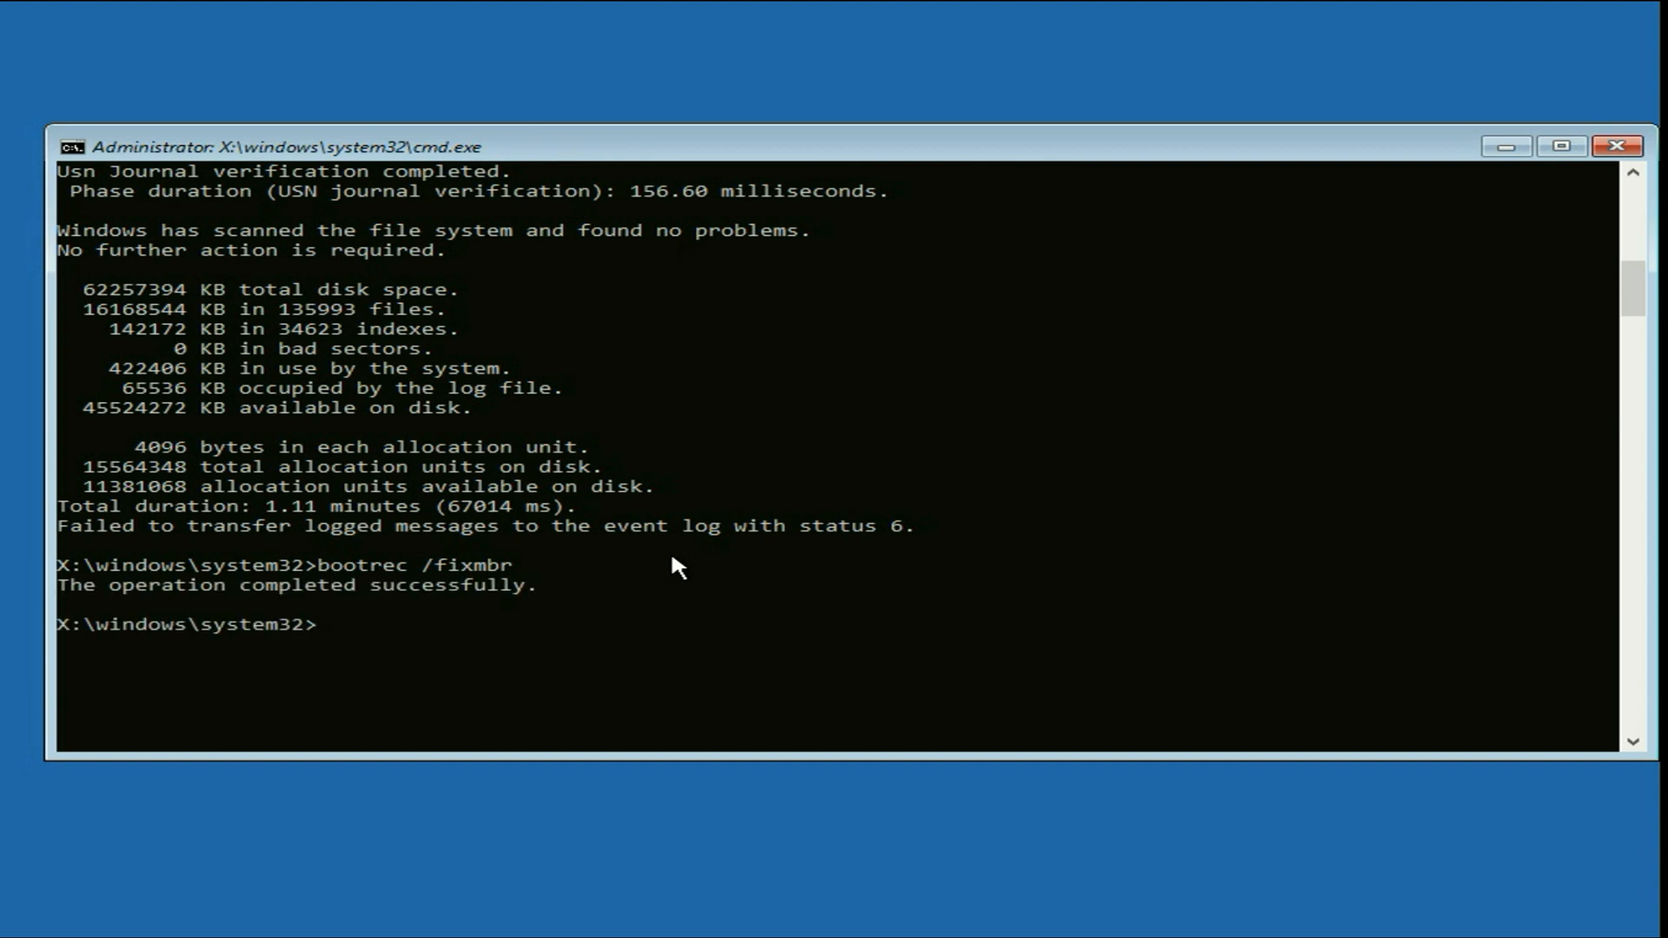
type("bootsect /nt60 sys")
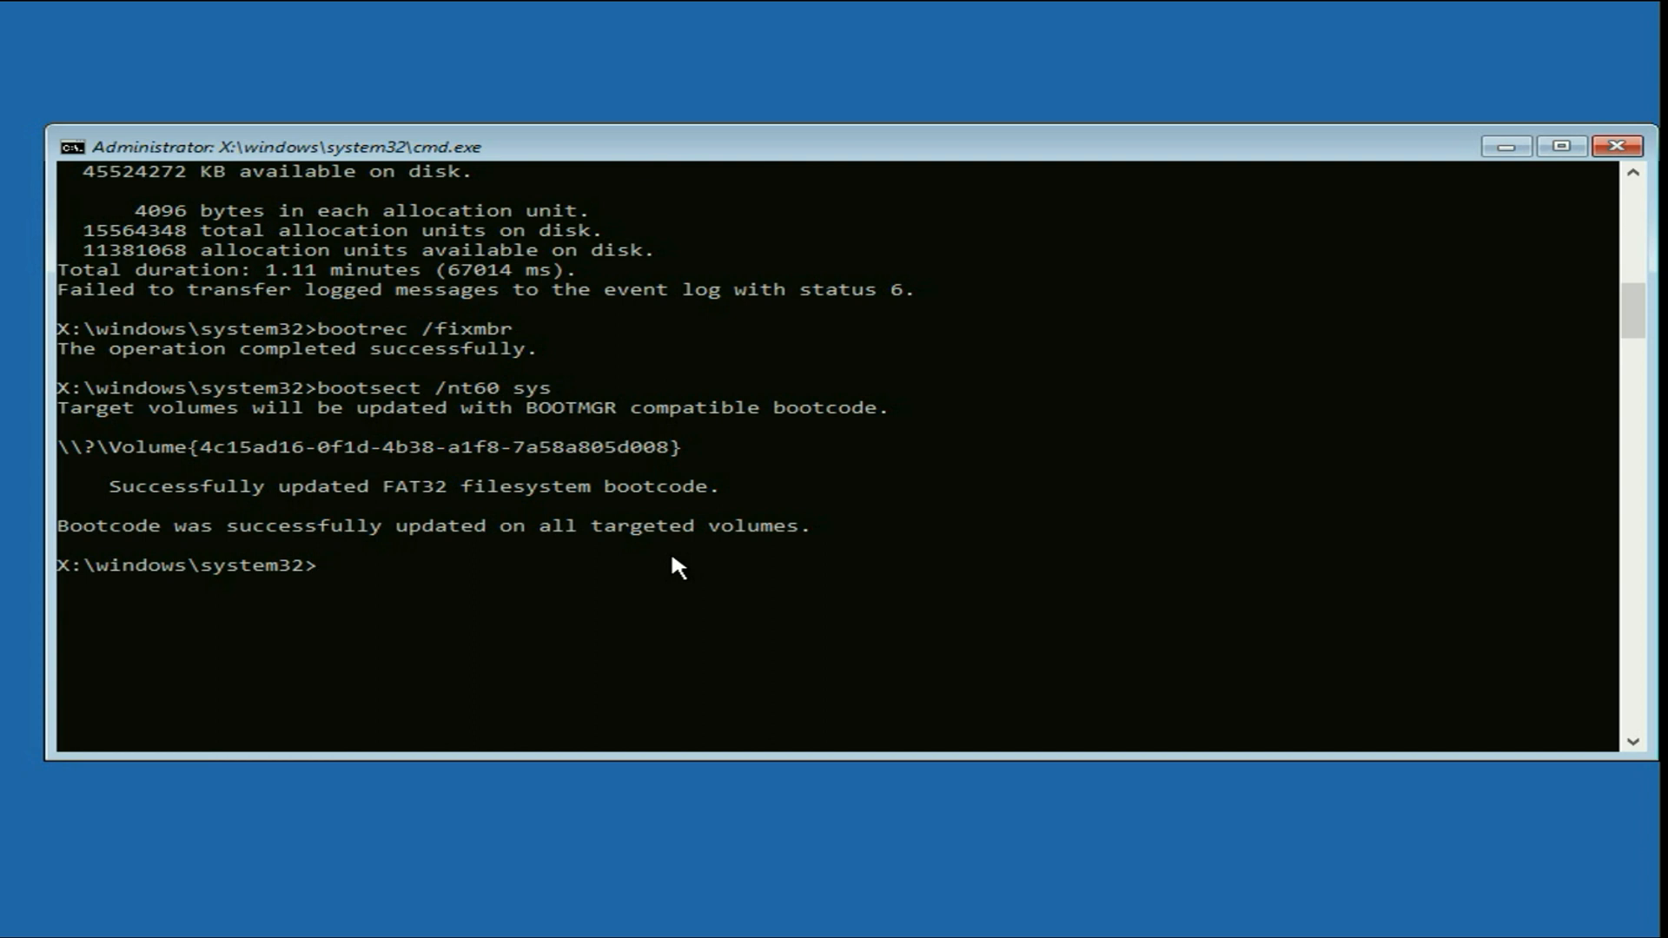
type("bootrec /fixboot")
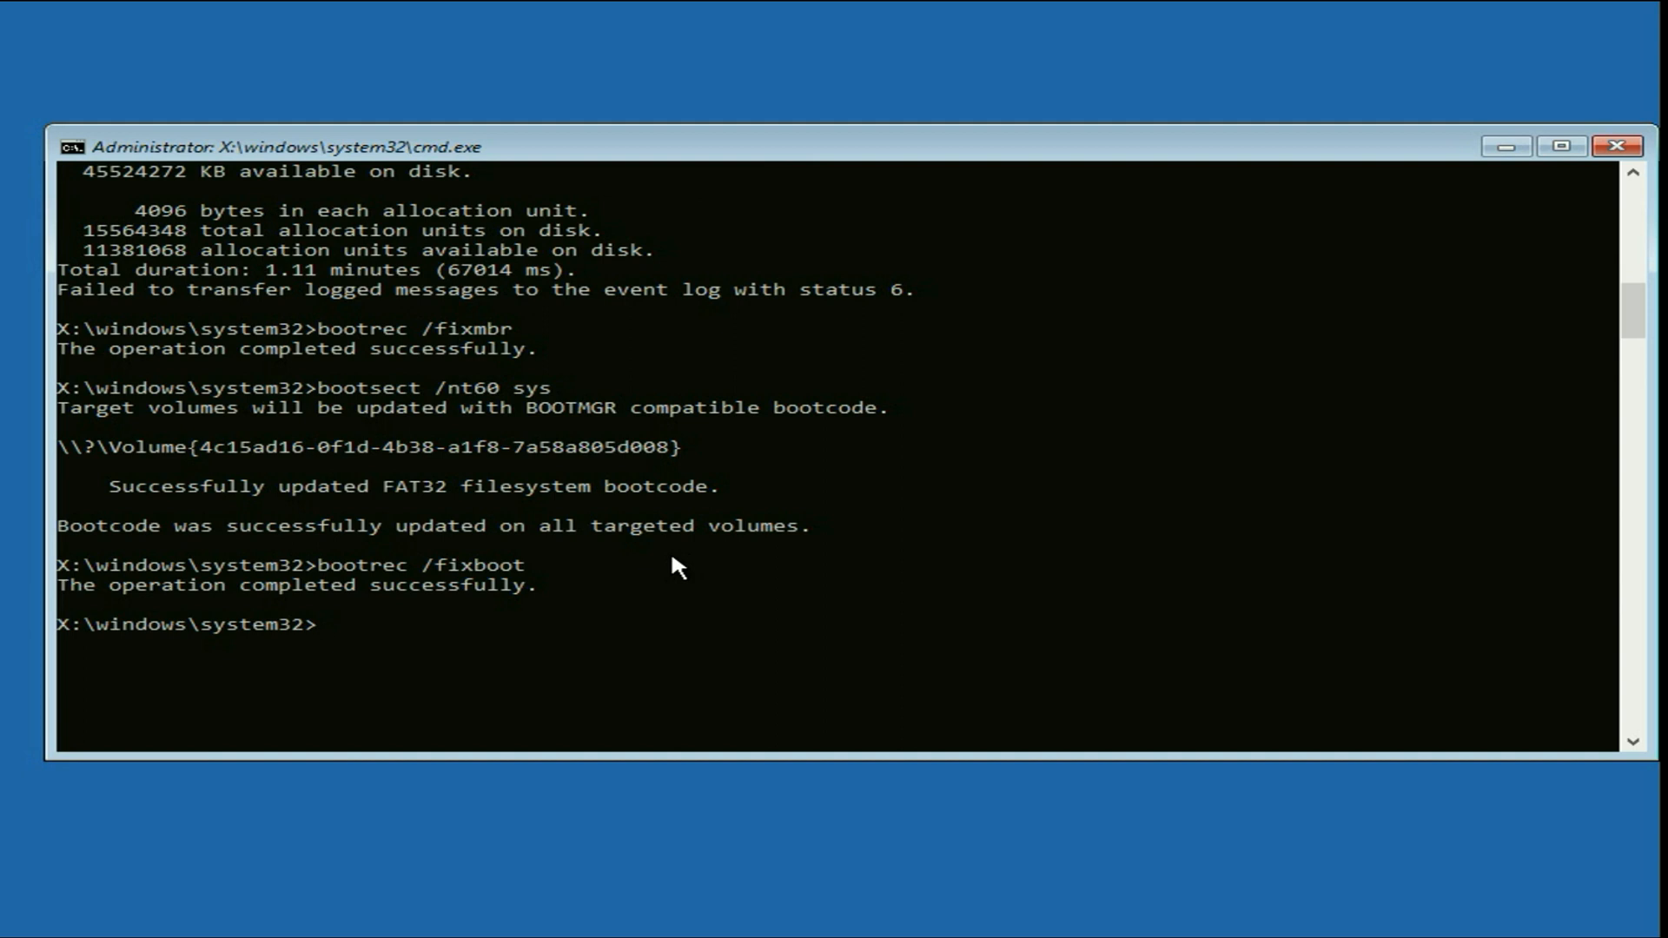
type("bootrec /rebuildbcd")
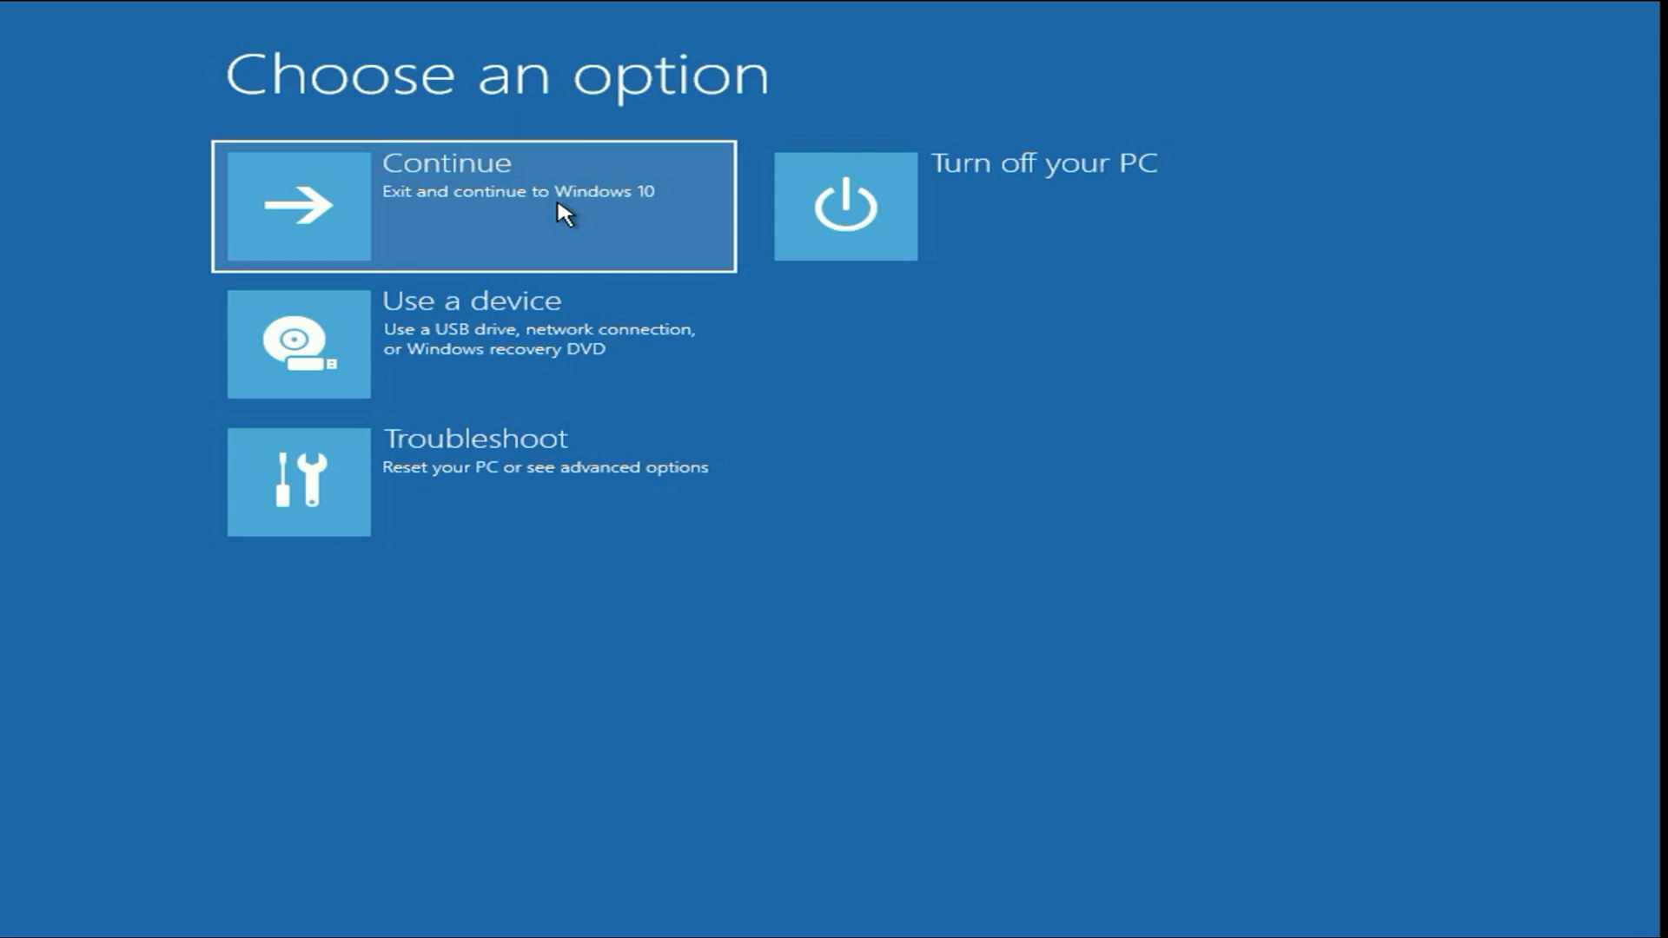
mouse_move(666, 474)
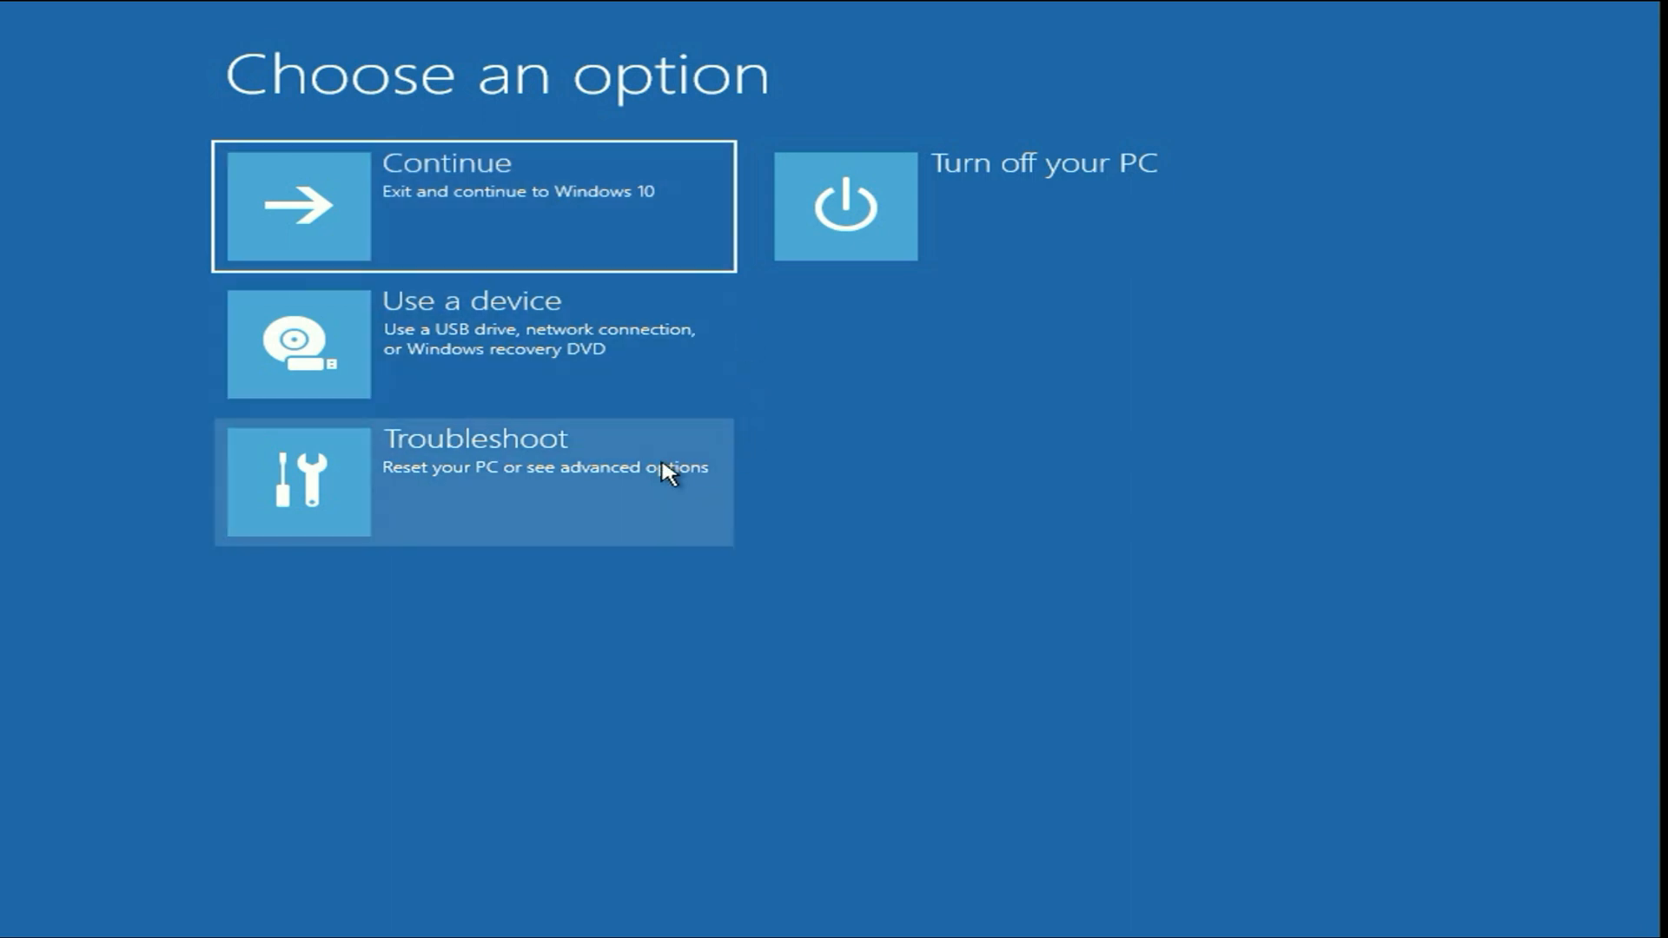
- Go through Troubleshoot to the Reset this PC screen
left_click(471, 481)
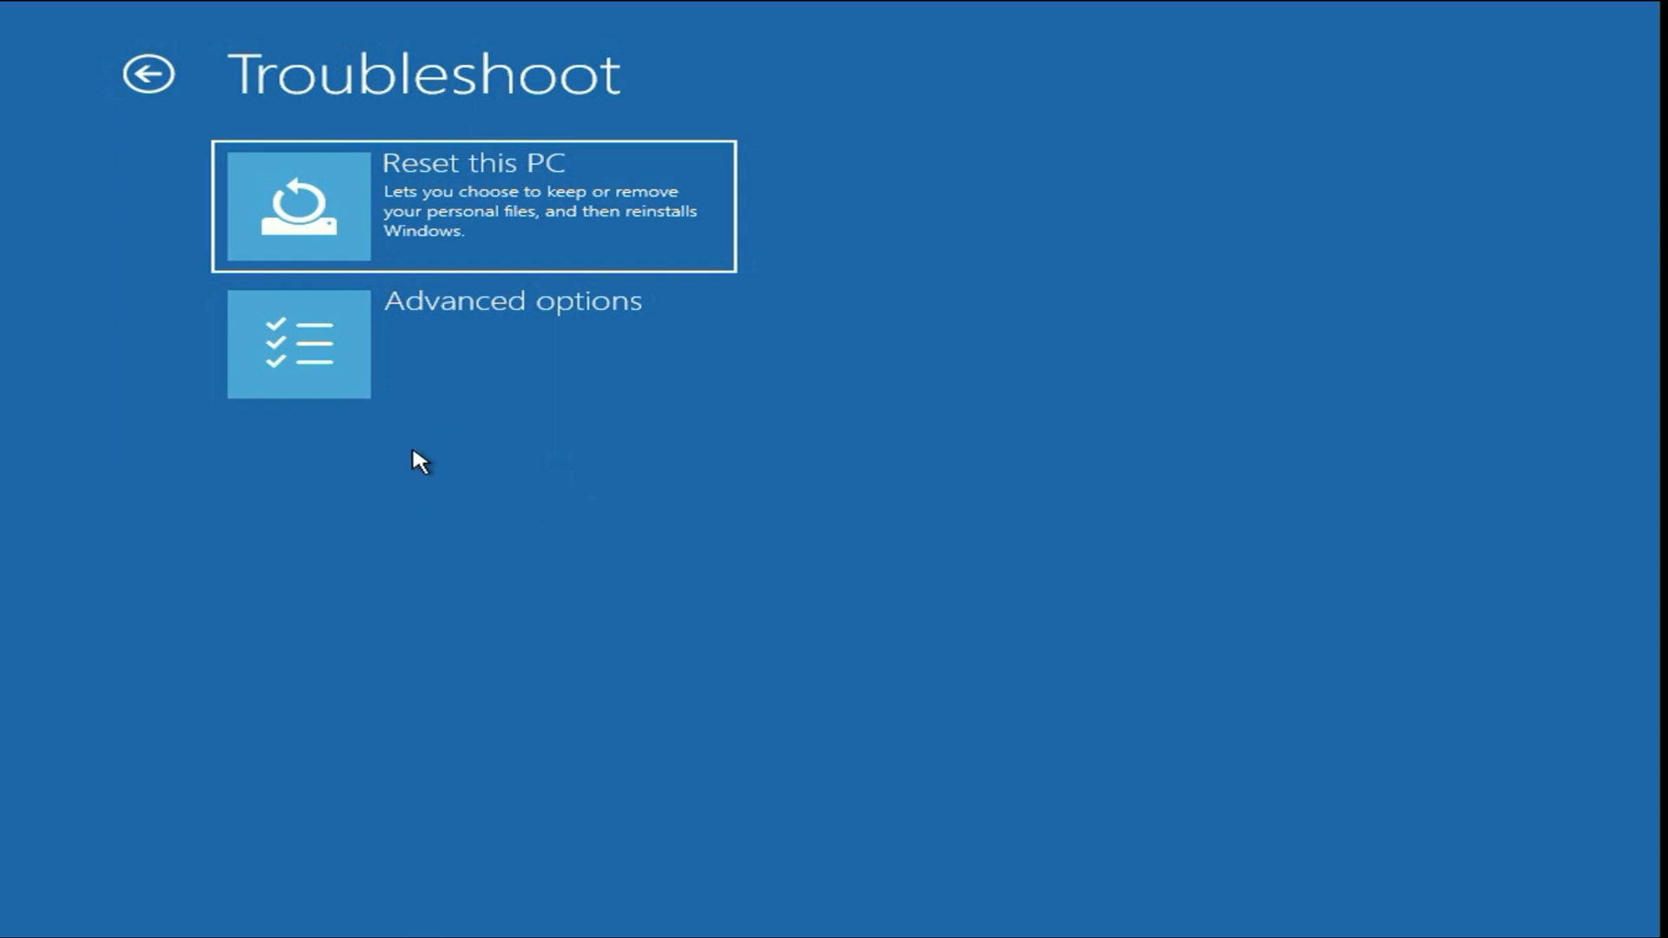
mouse_move(464, 198)
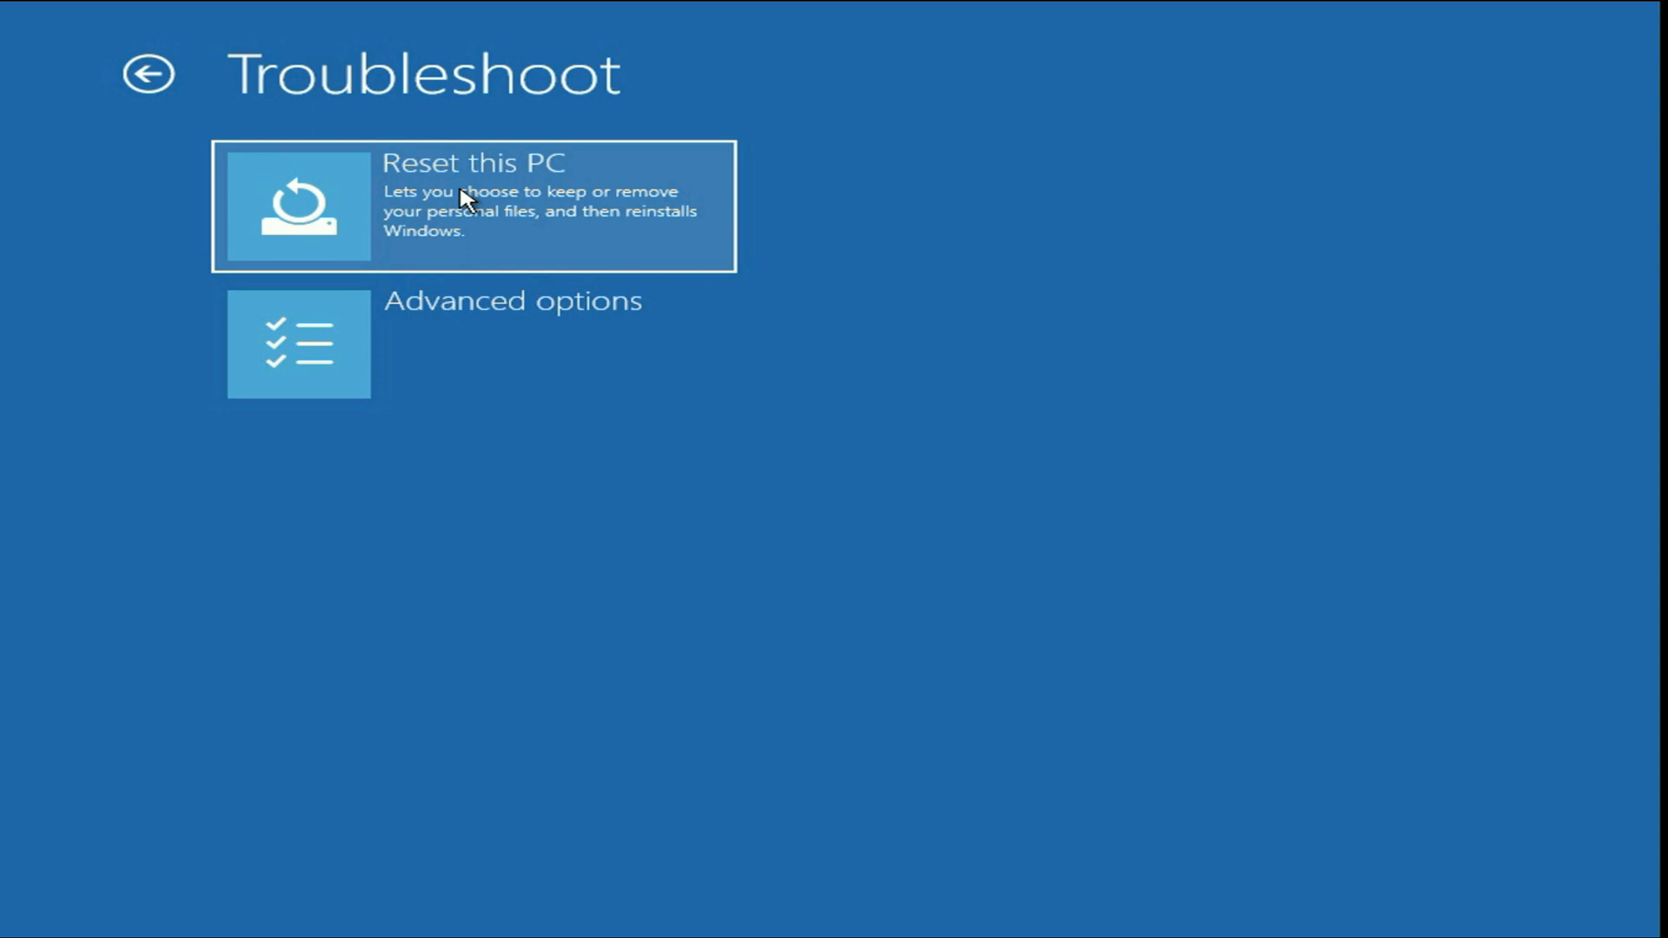
left_click(463, 208)
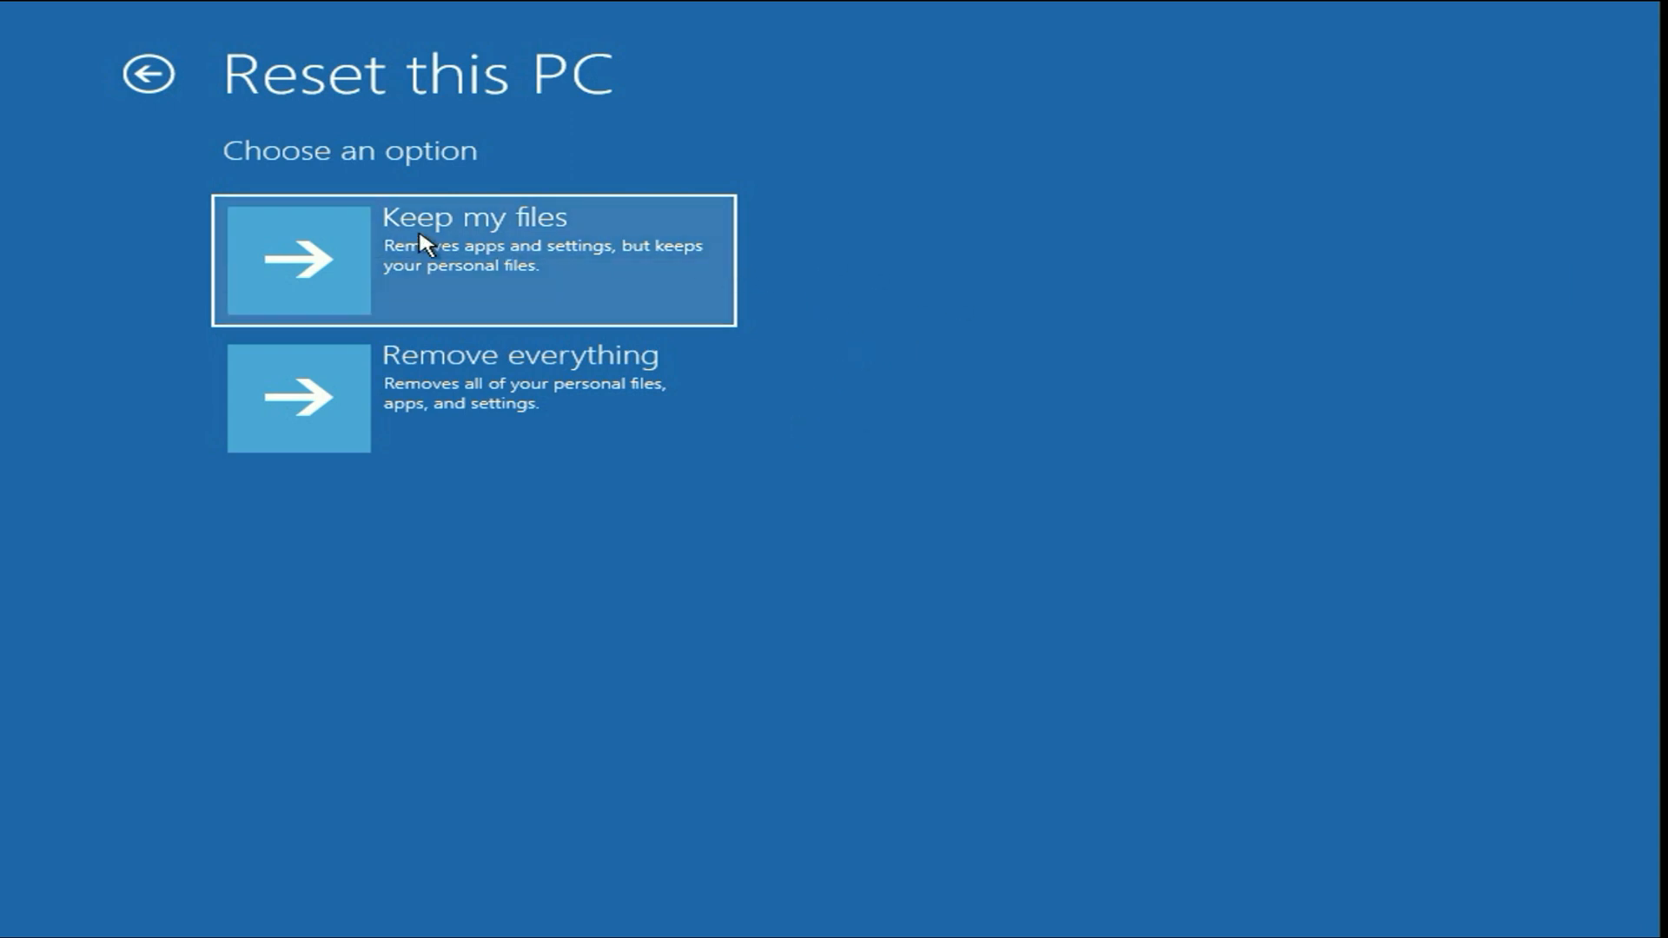
mouse_move(492, 428)
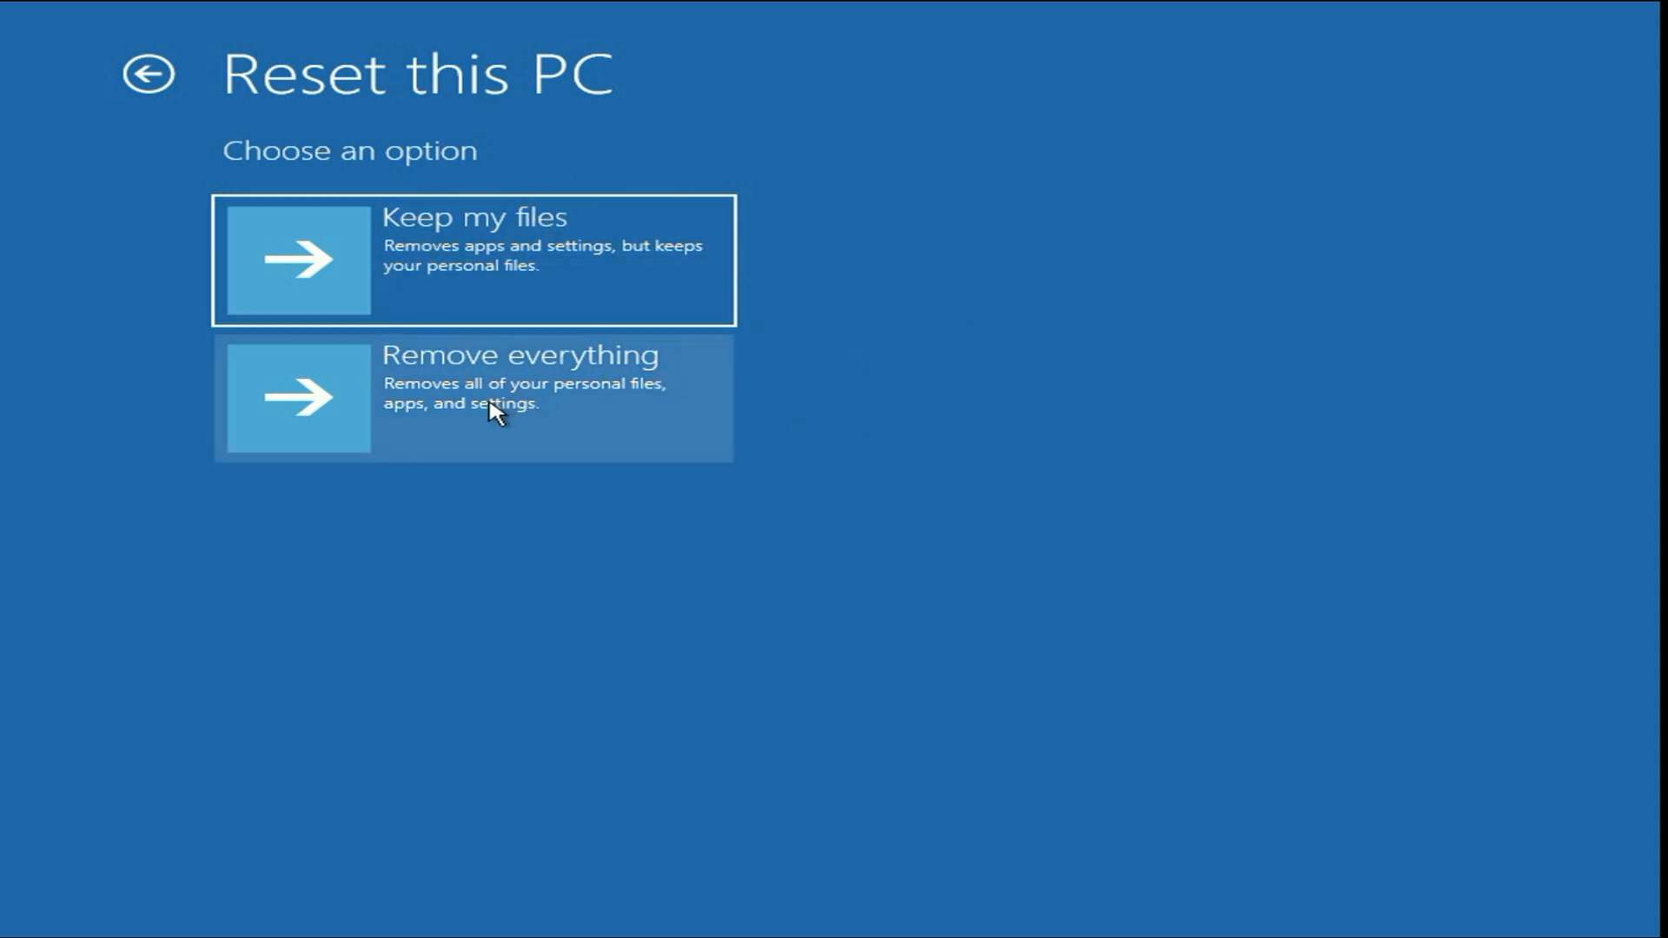
mouse_move(508, 252)
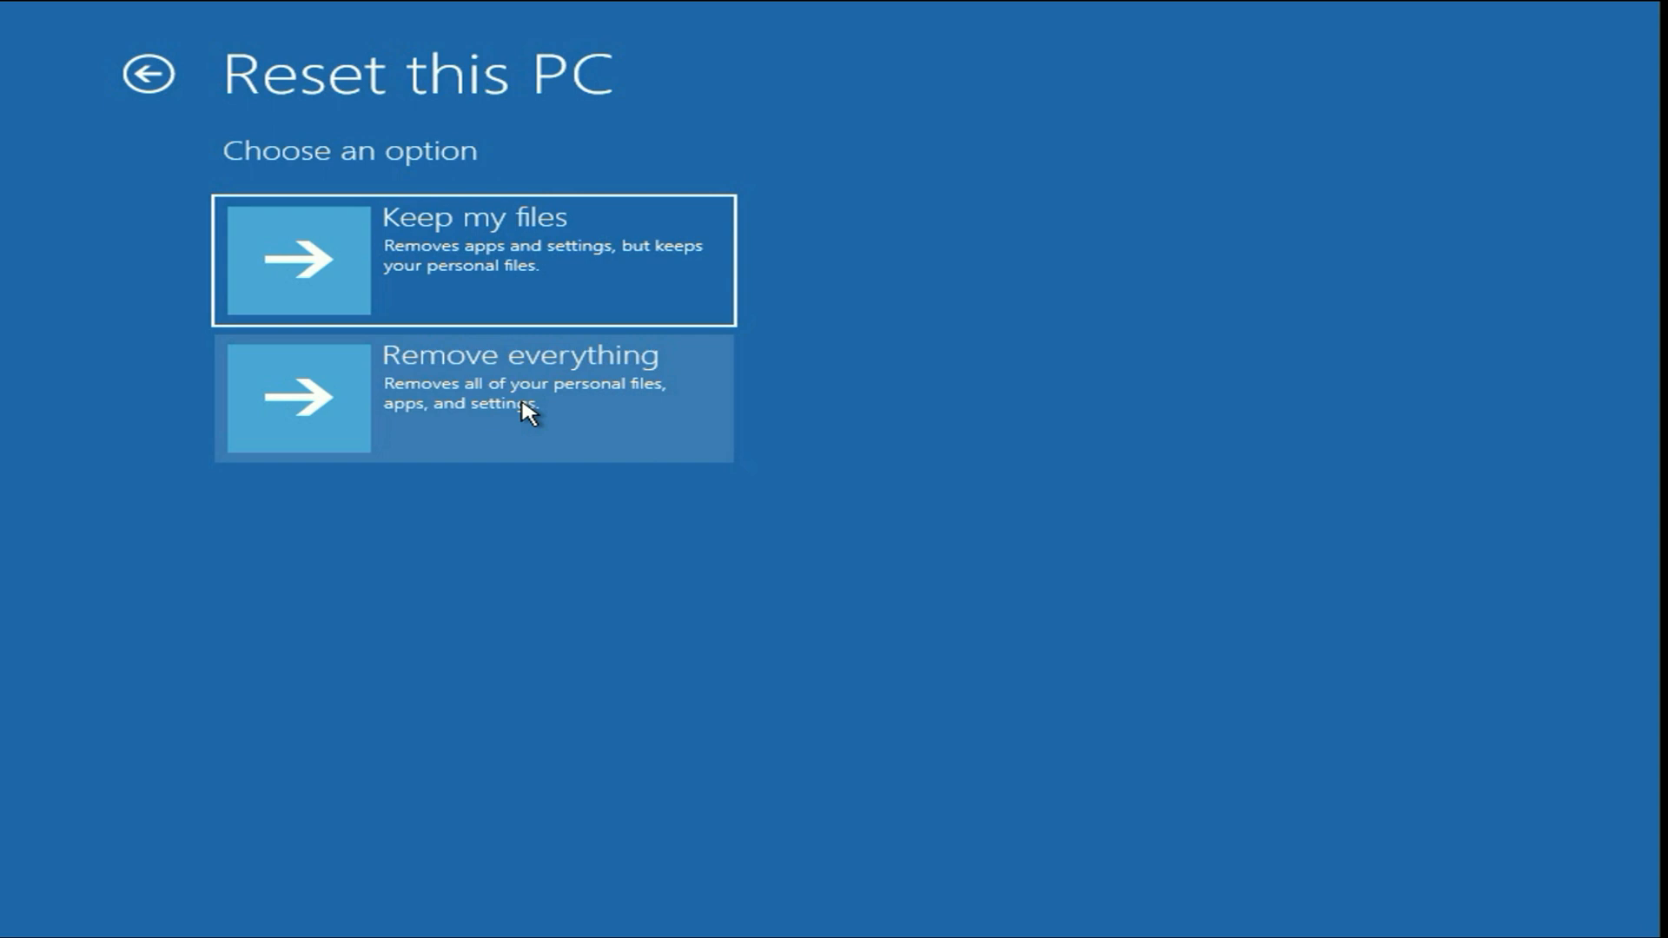
mouse_move(542, 250)
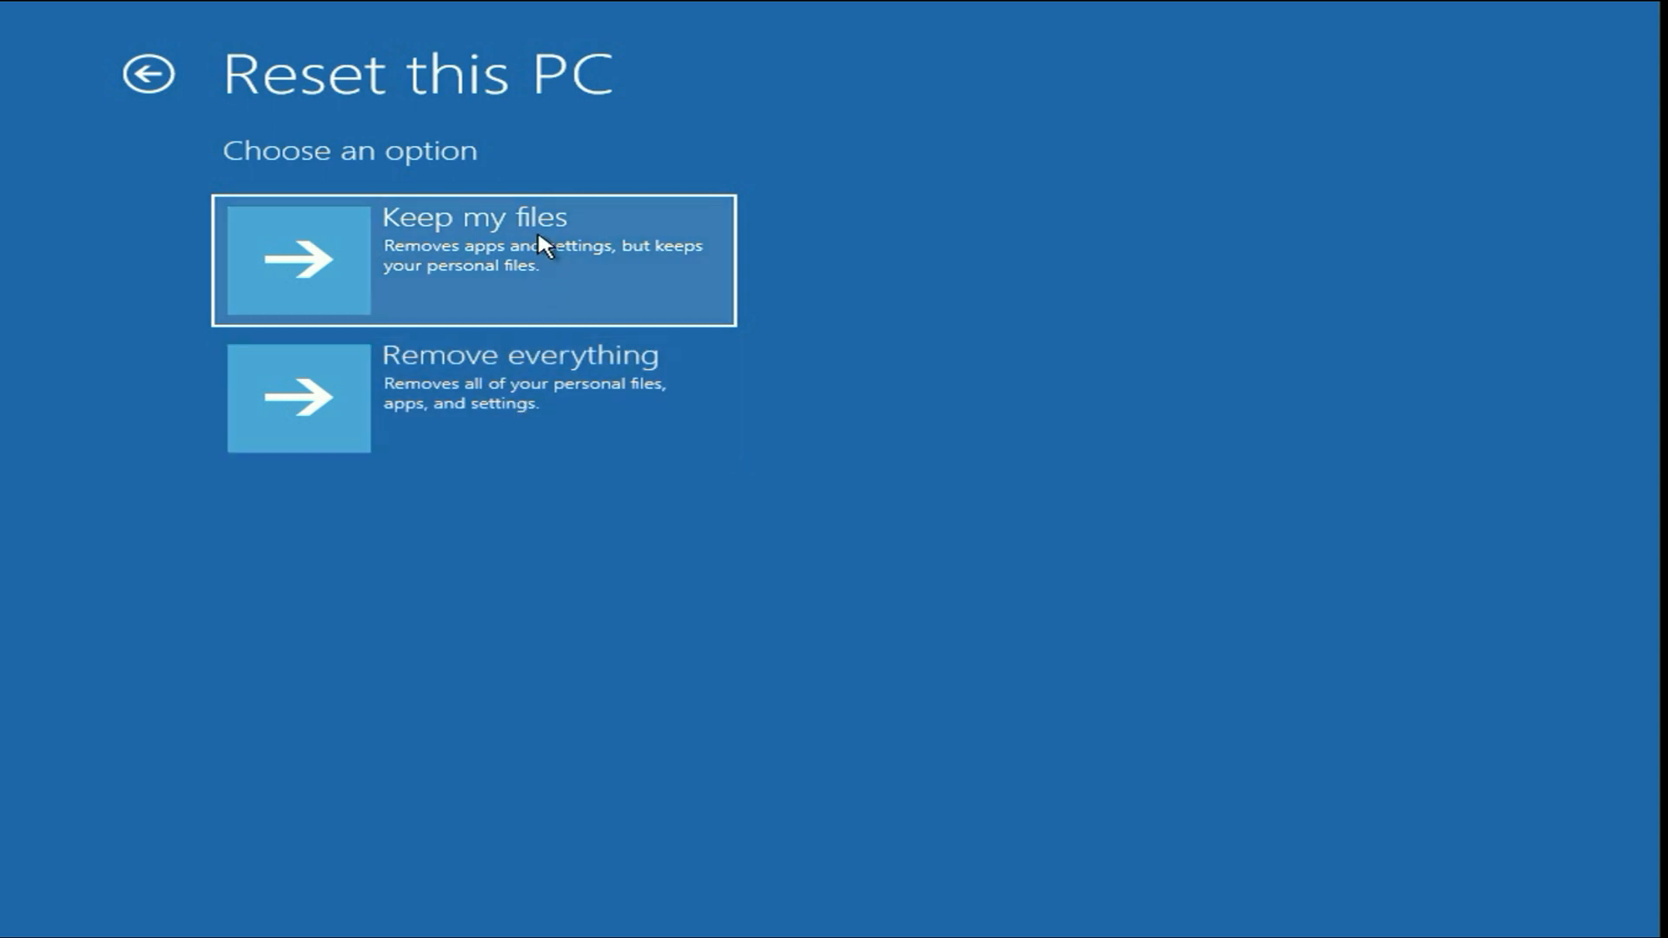
- Choose Keep my files and Local reinstall to reach the reset confirmation
left_click(472, 260)
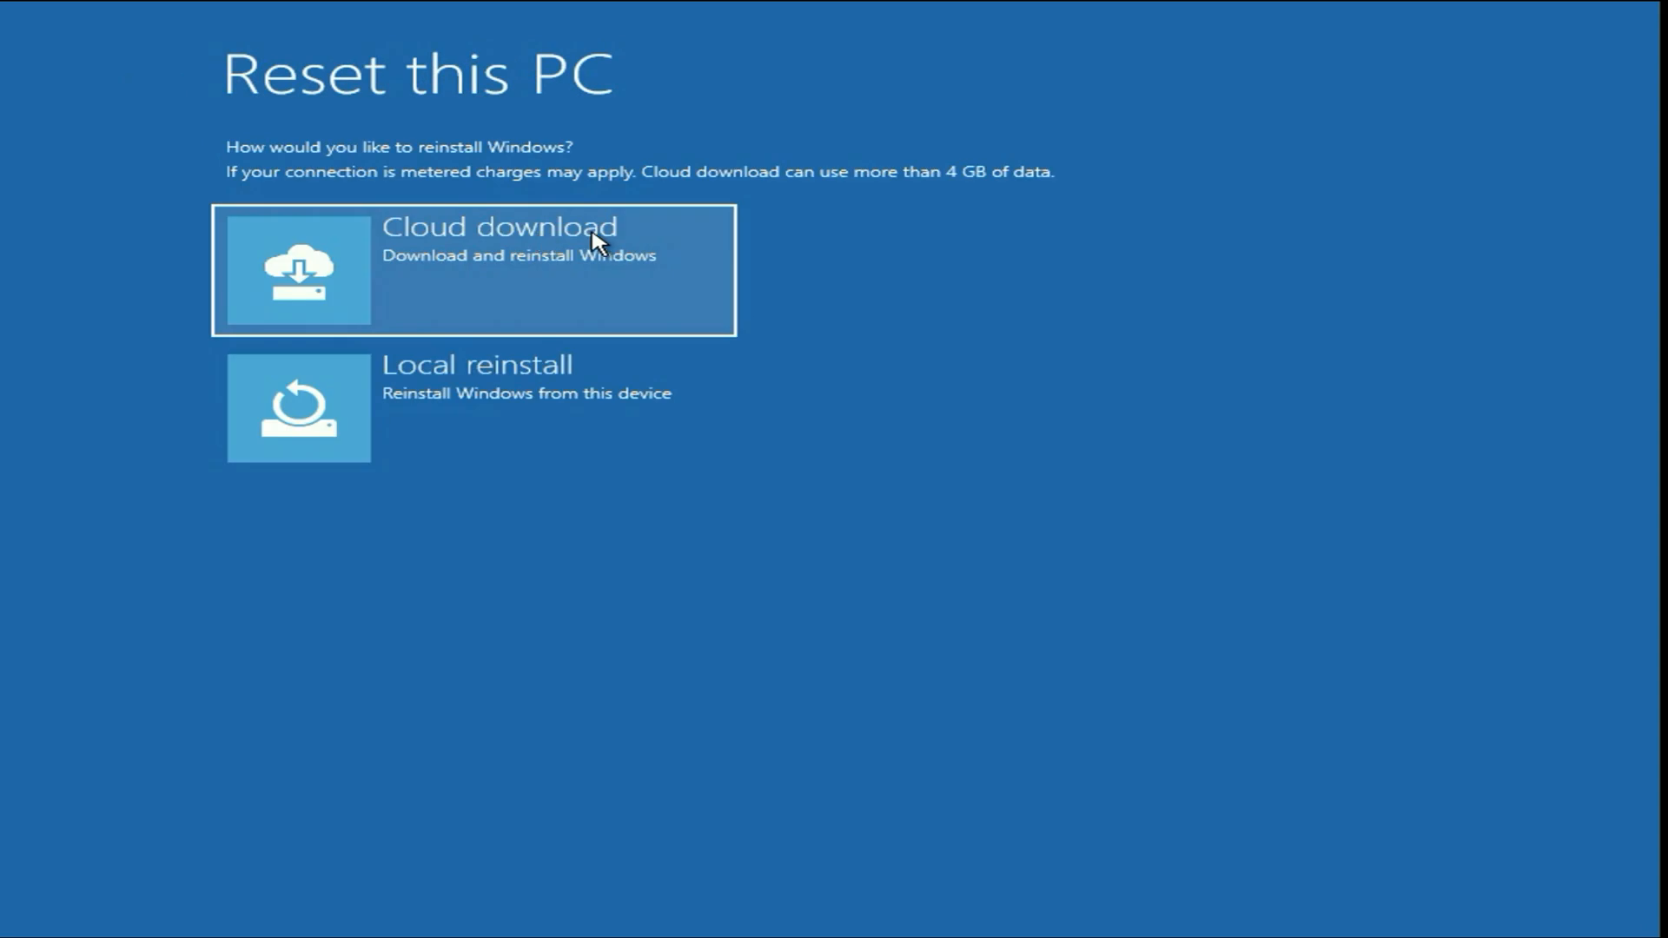
left_click(472, 265)
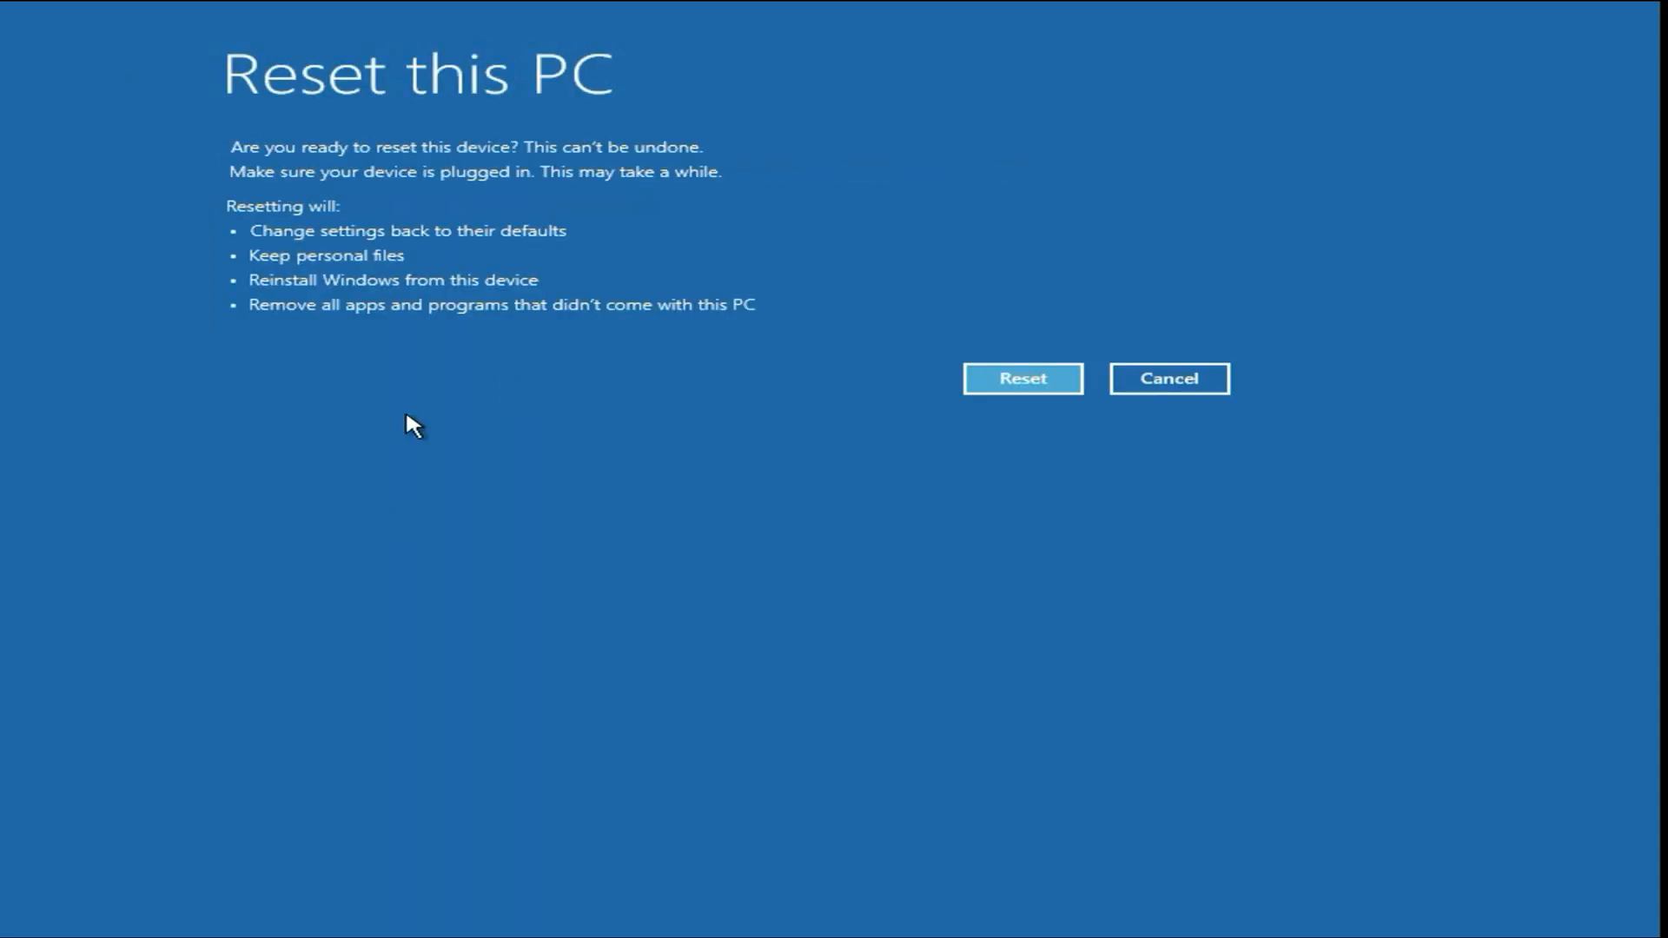
mouse_move(565, 115)
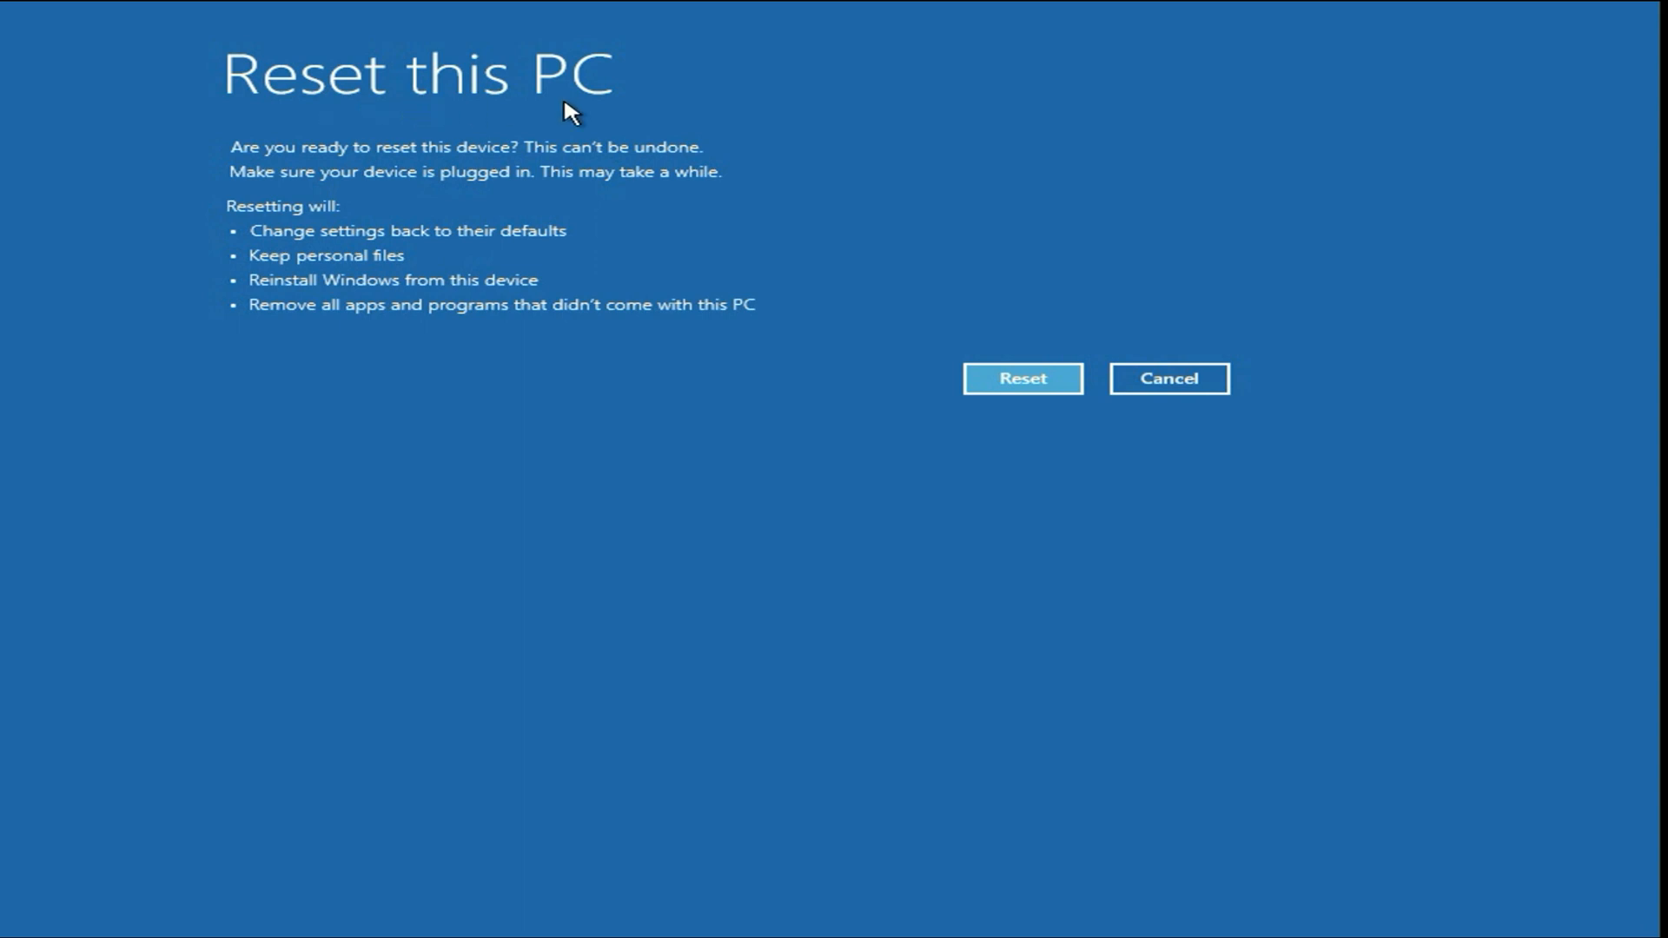
mouse_move(313, 250)
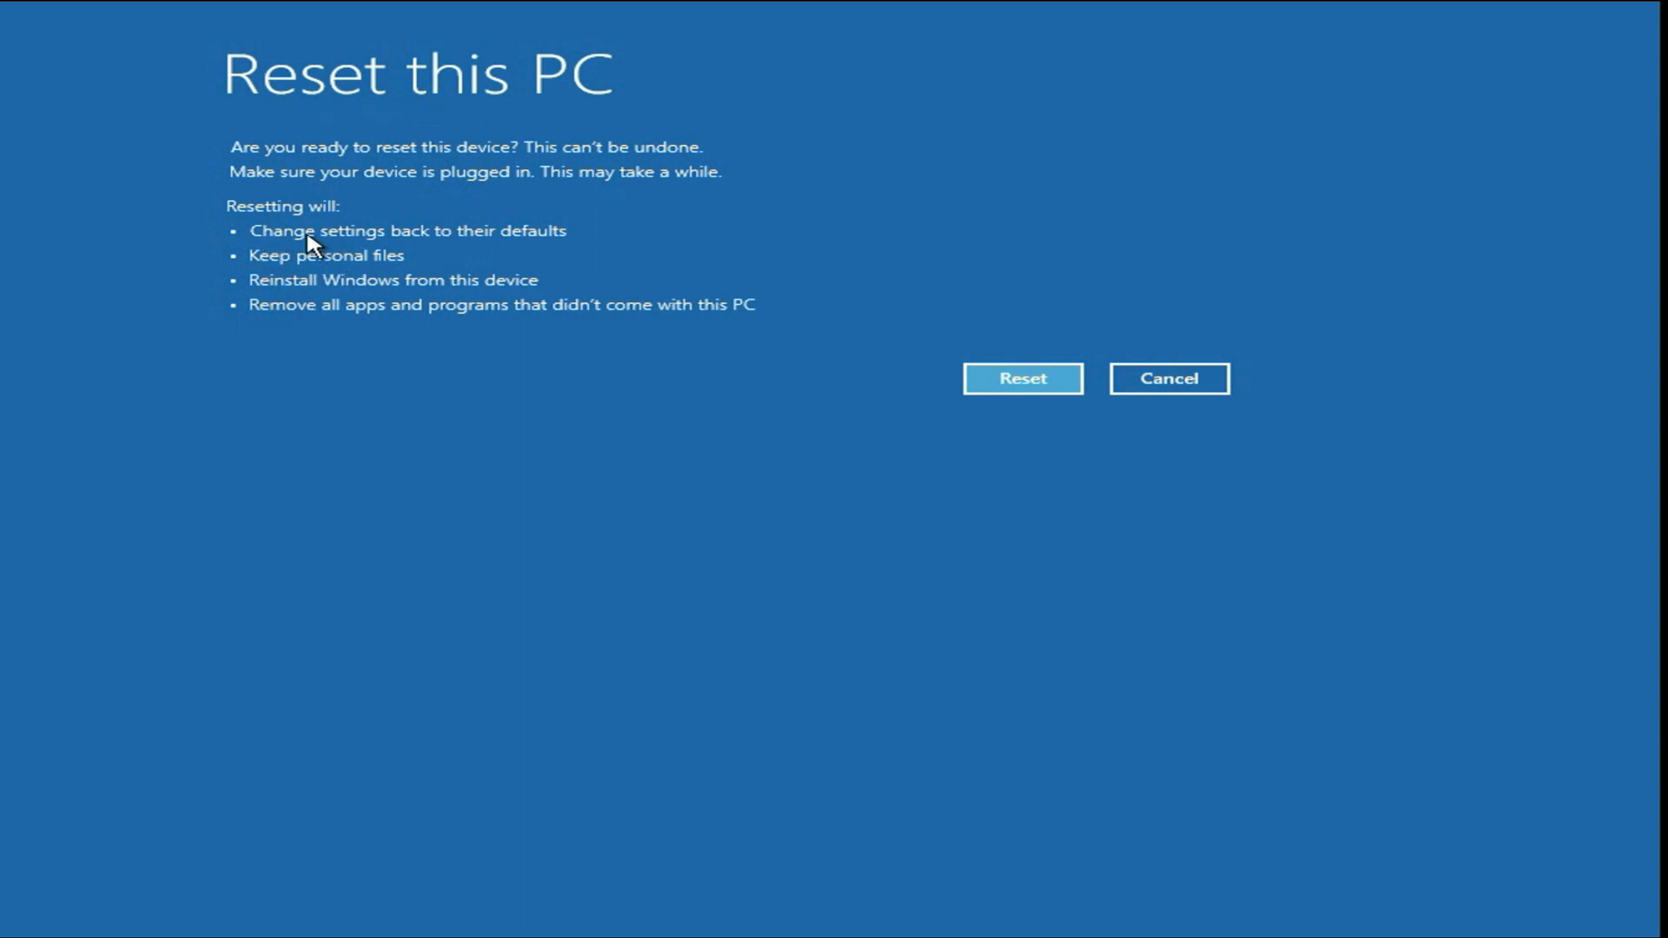
mouse_move(448, 245)
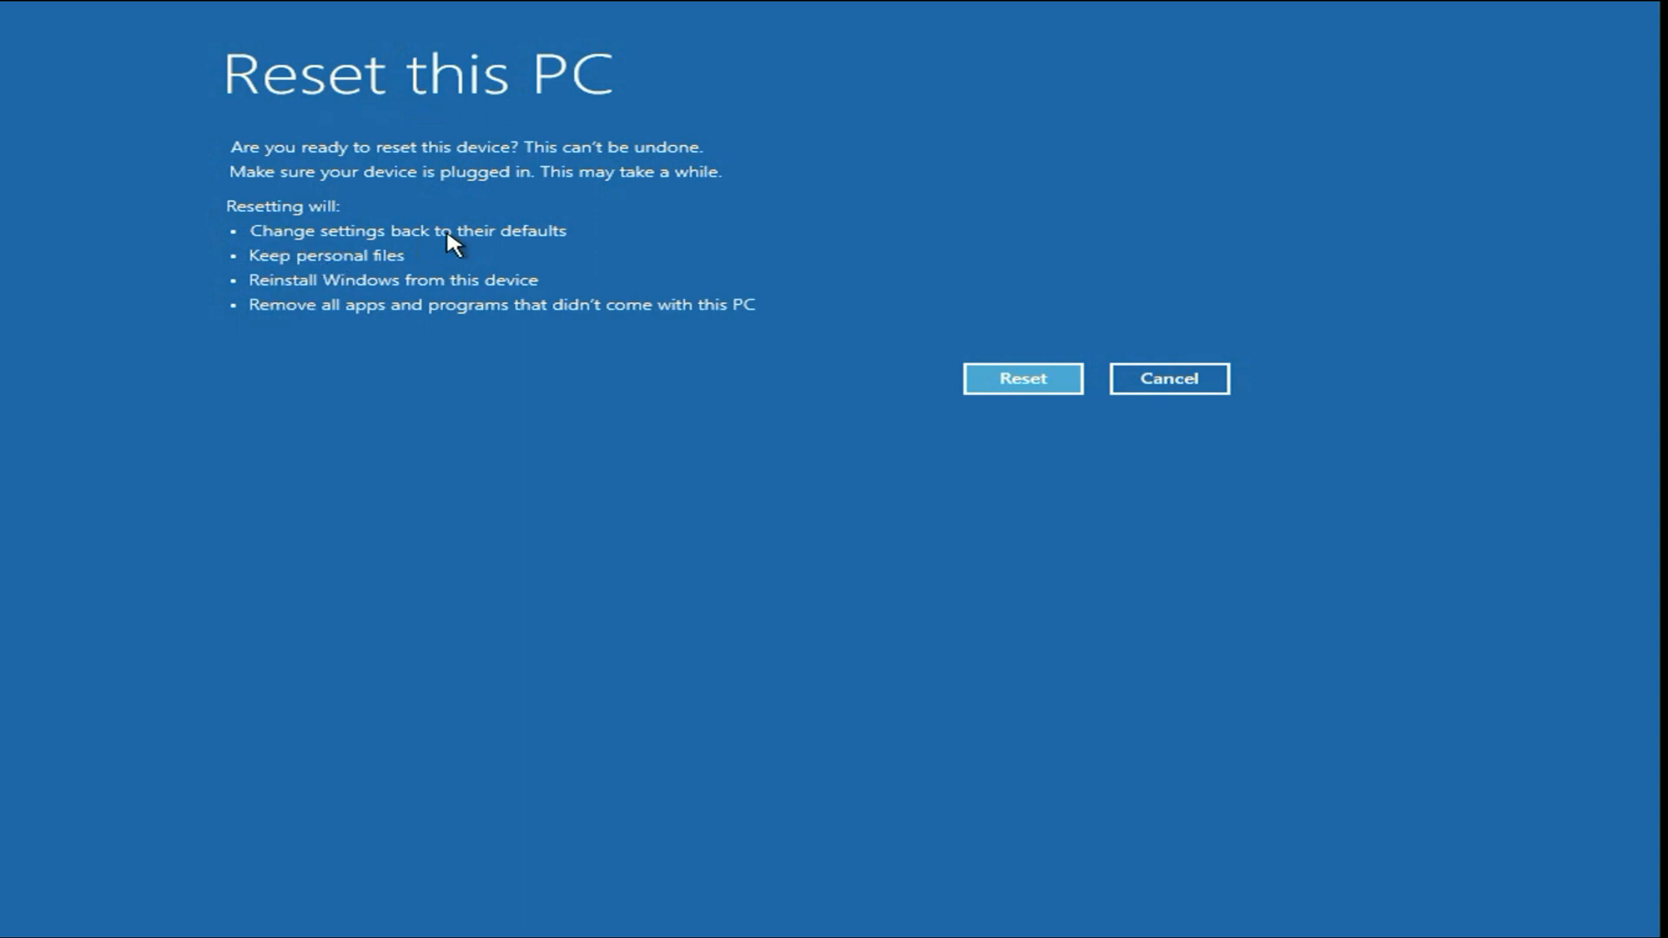
mouse_move(390, 272)
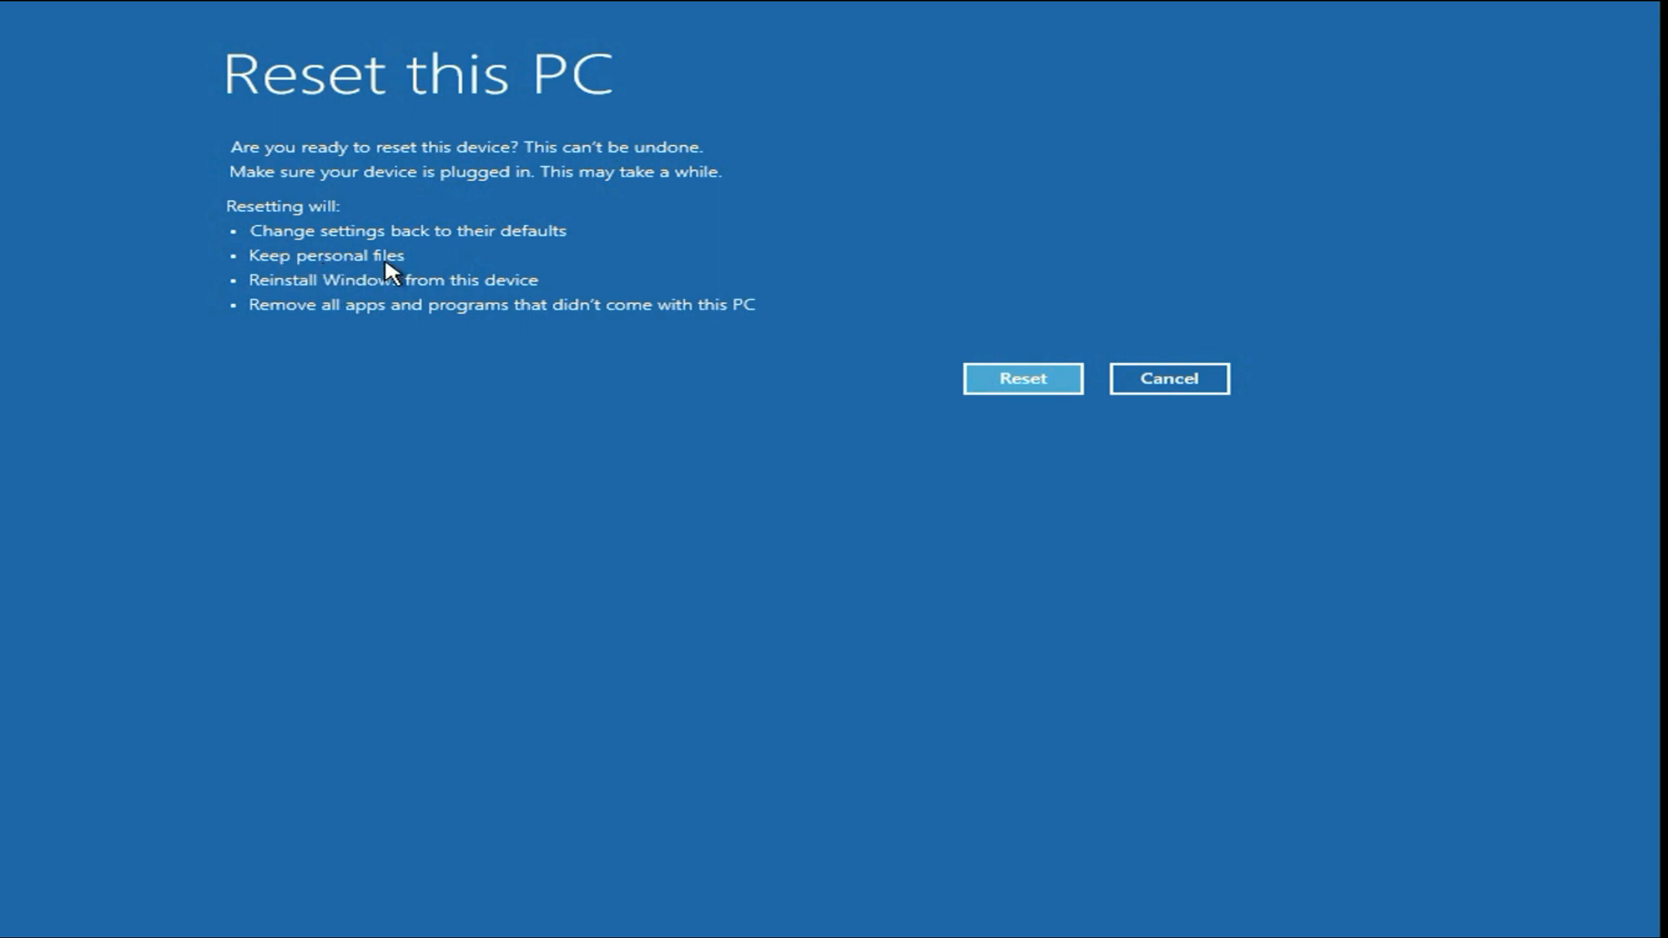
mouse_move(431, 268)
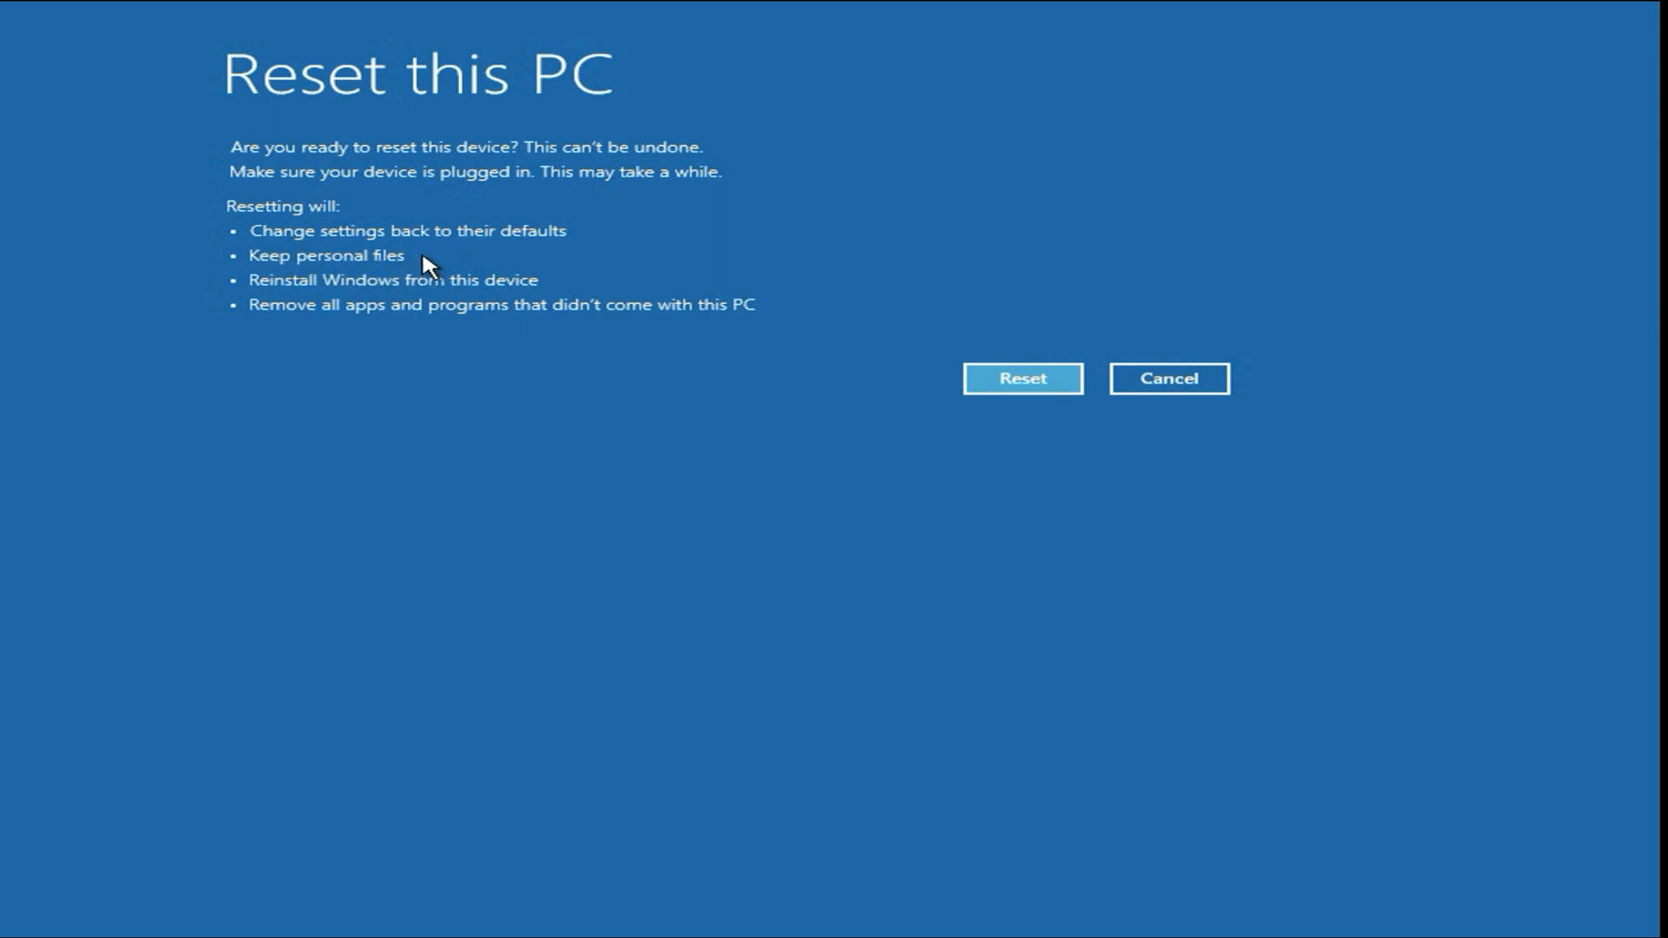
mouse_move(466, 285)
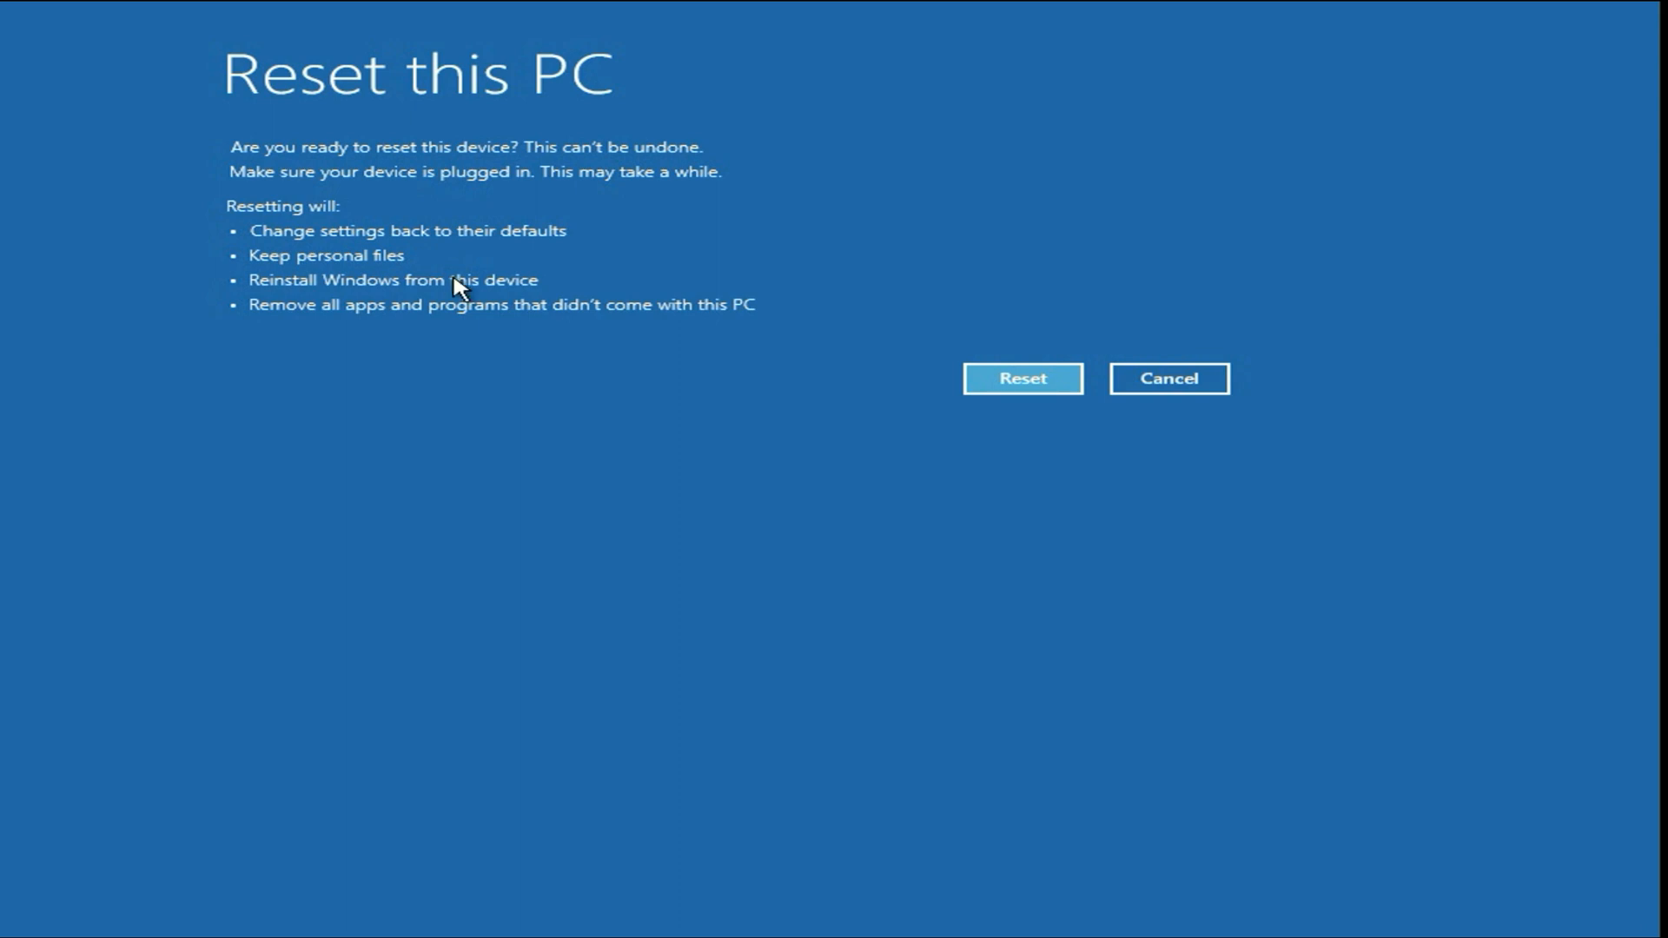